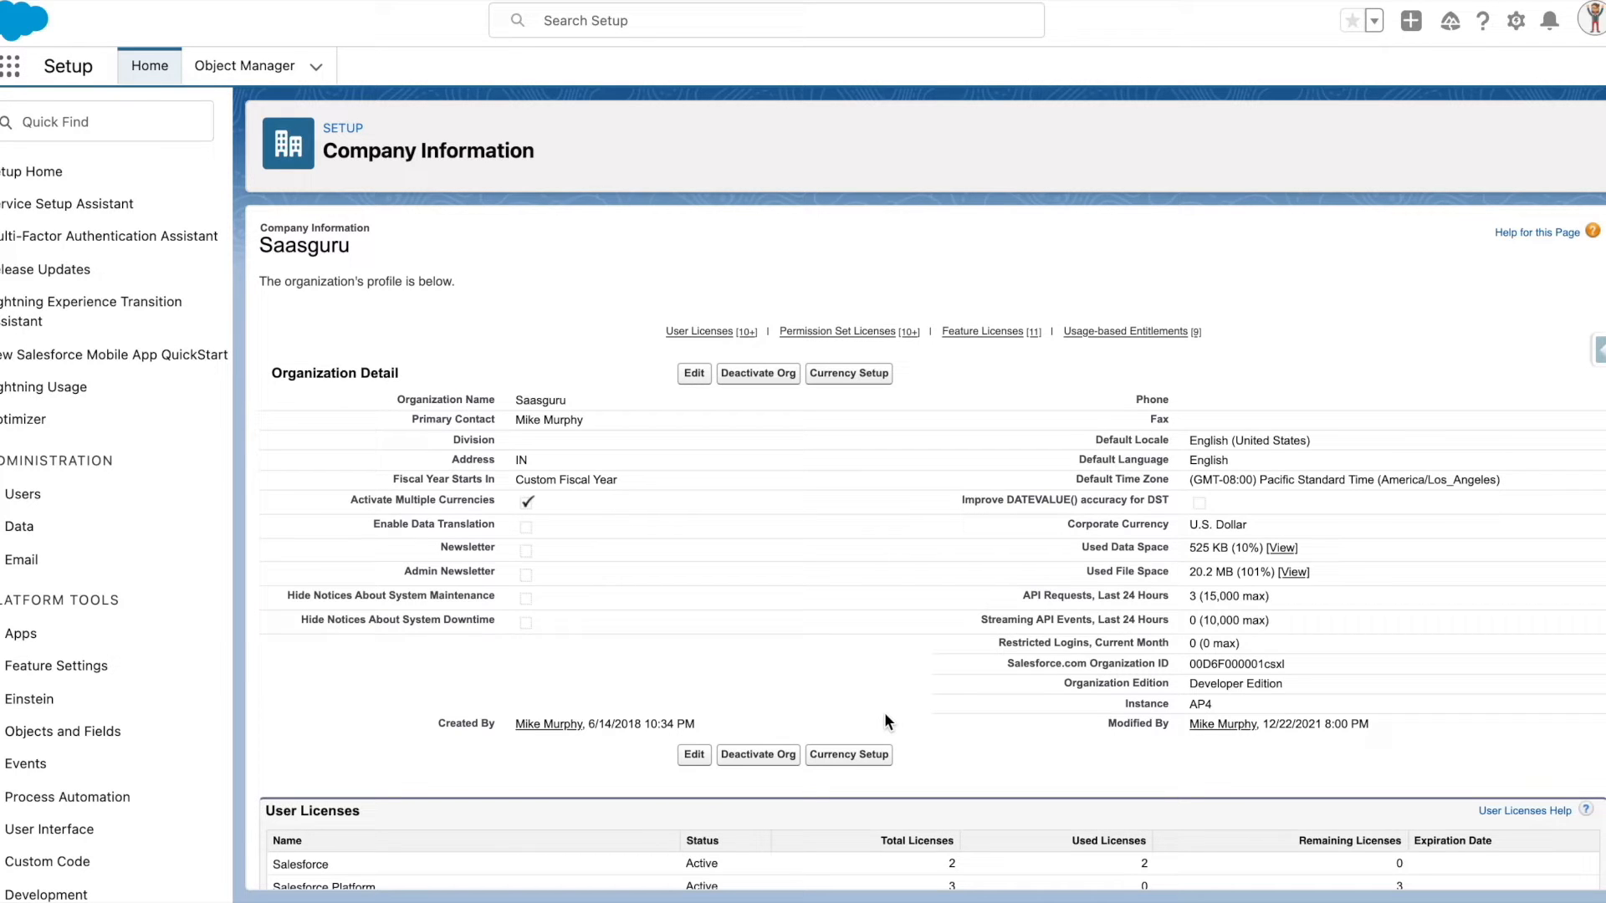
pyautogui.moveTo(1058, 517)
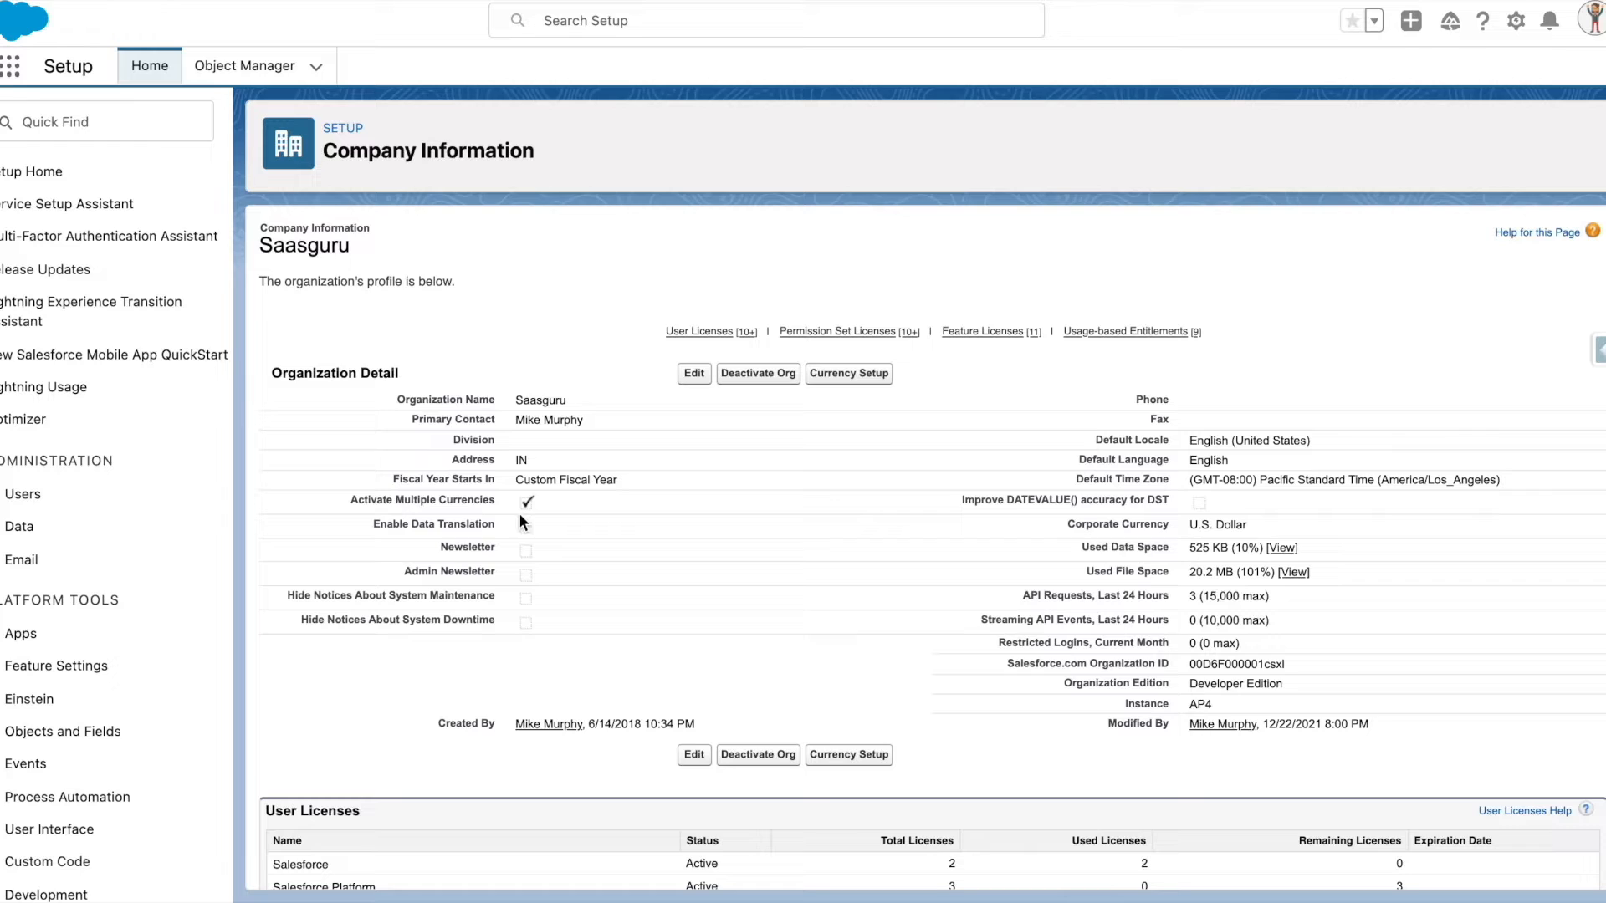
pyautogui.moveTo(512, 514)
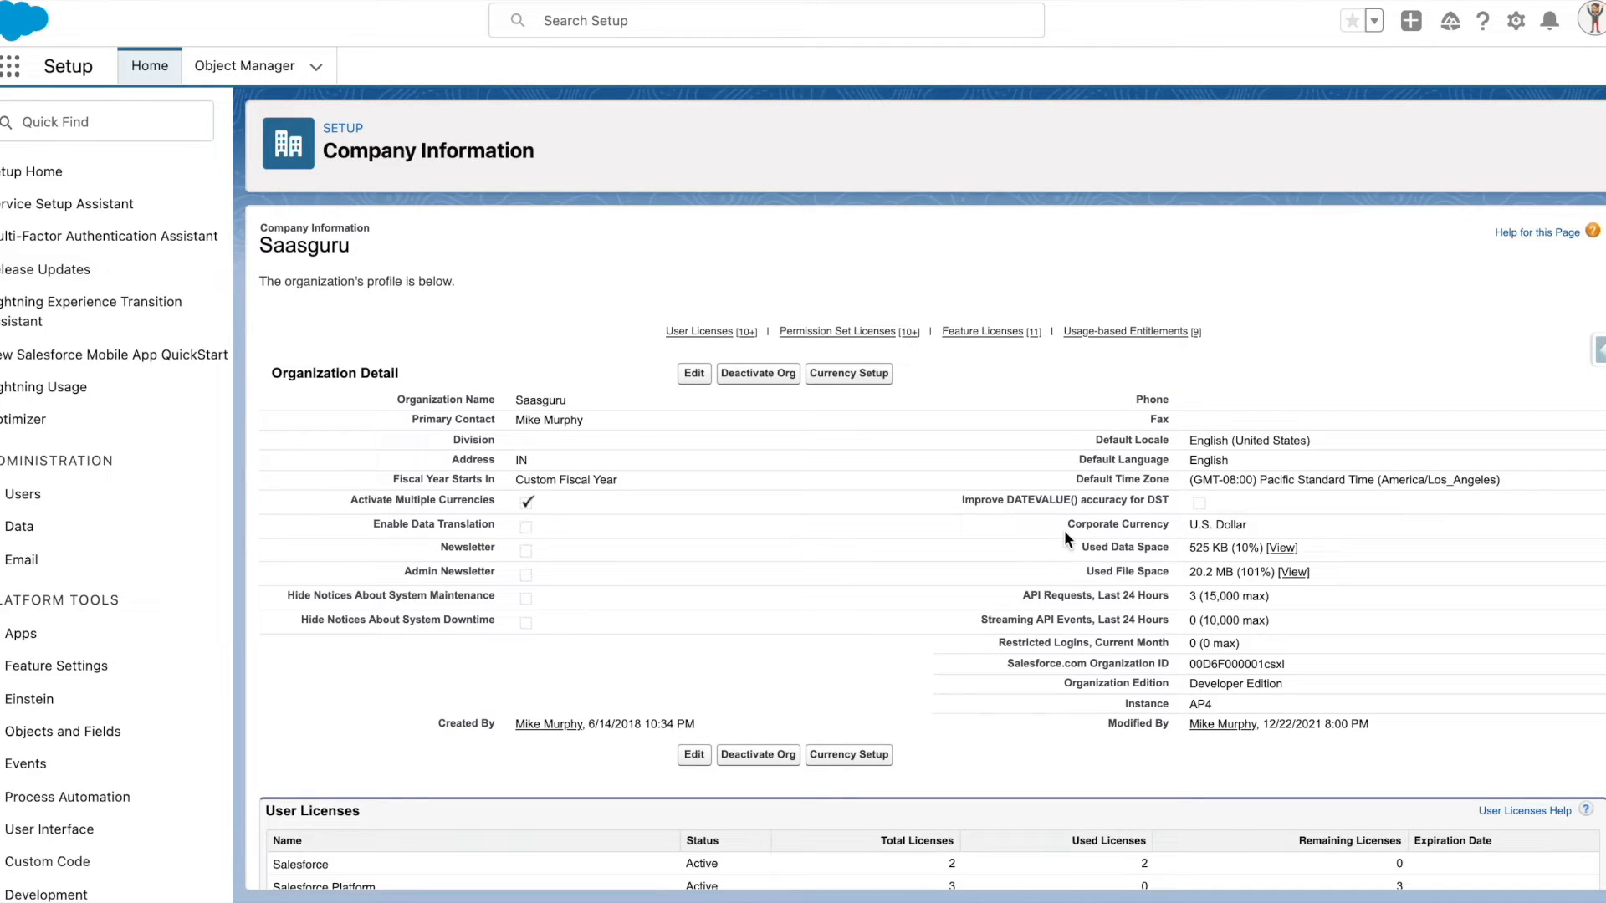
pyautogui.moveTo(1056, 522)
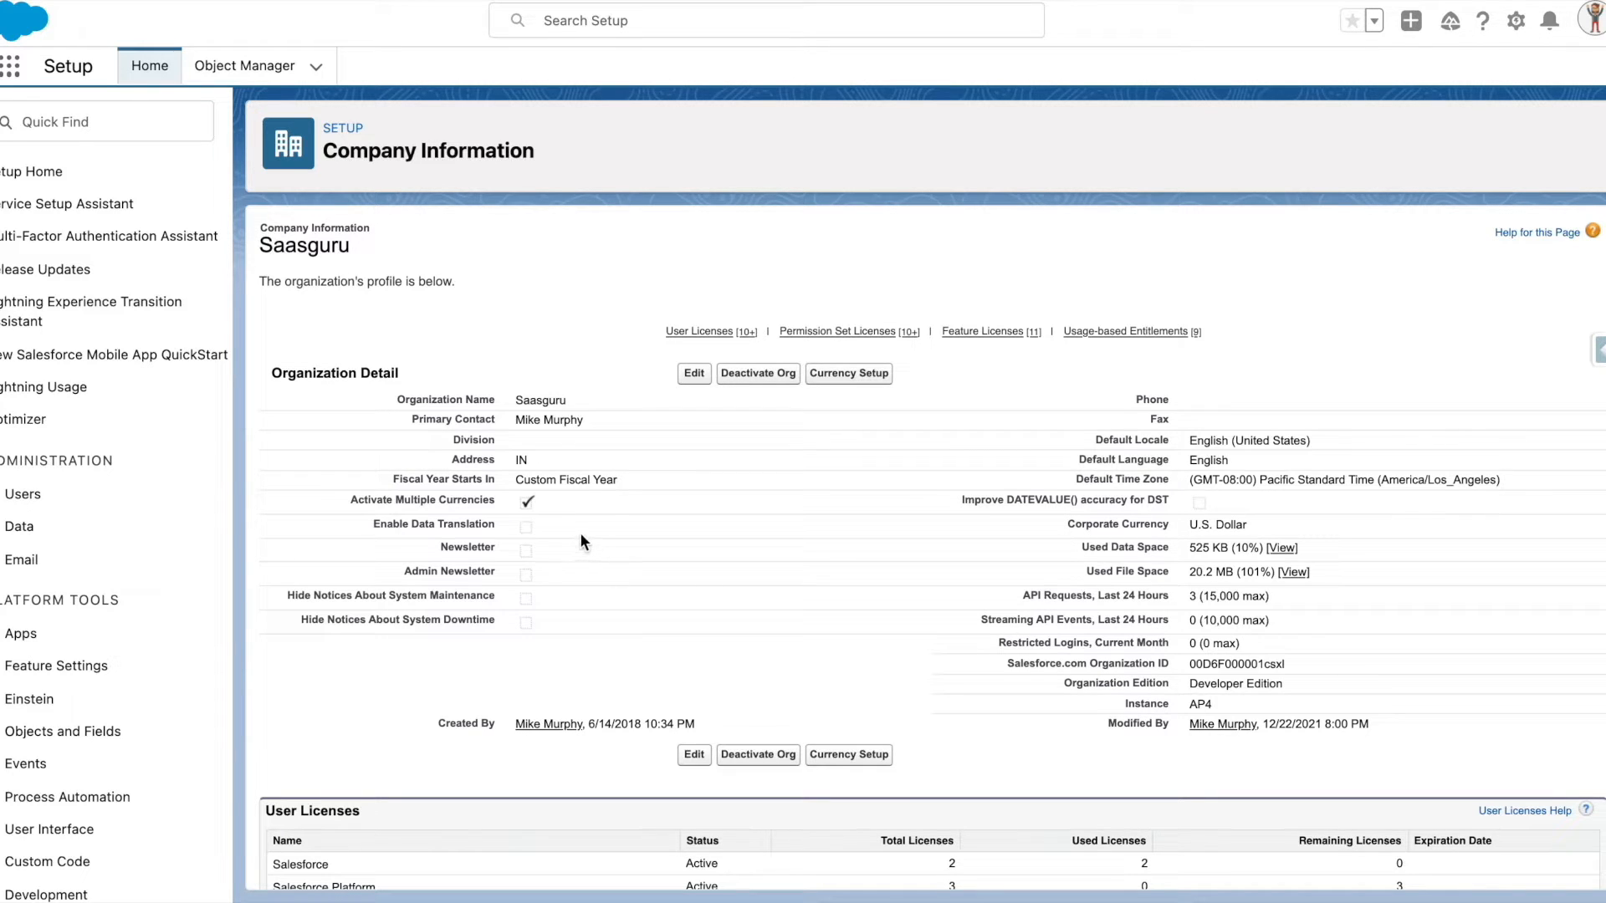
pyautogui.moveTo(989, 76)
pyautogui.write('manage curre')
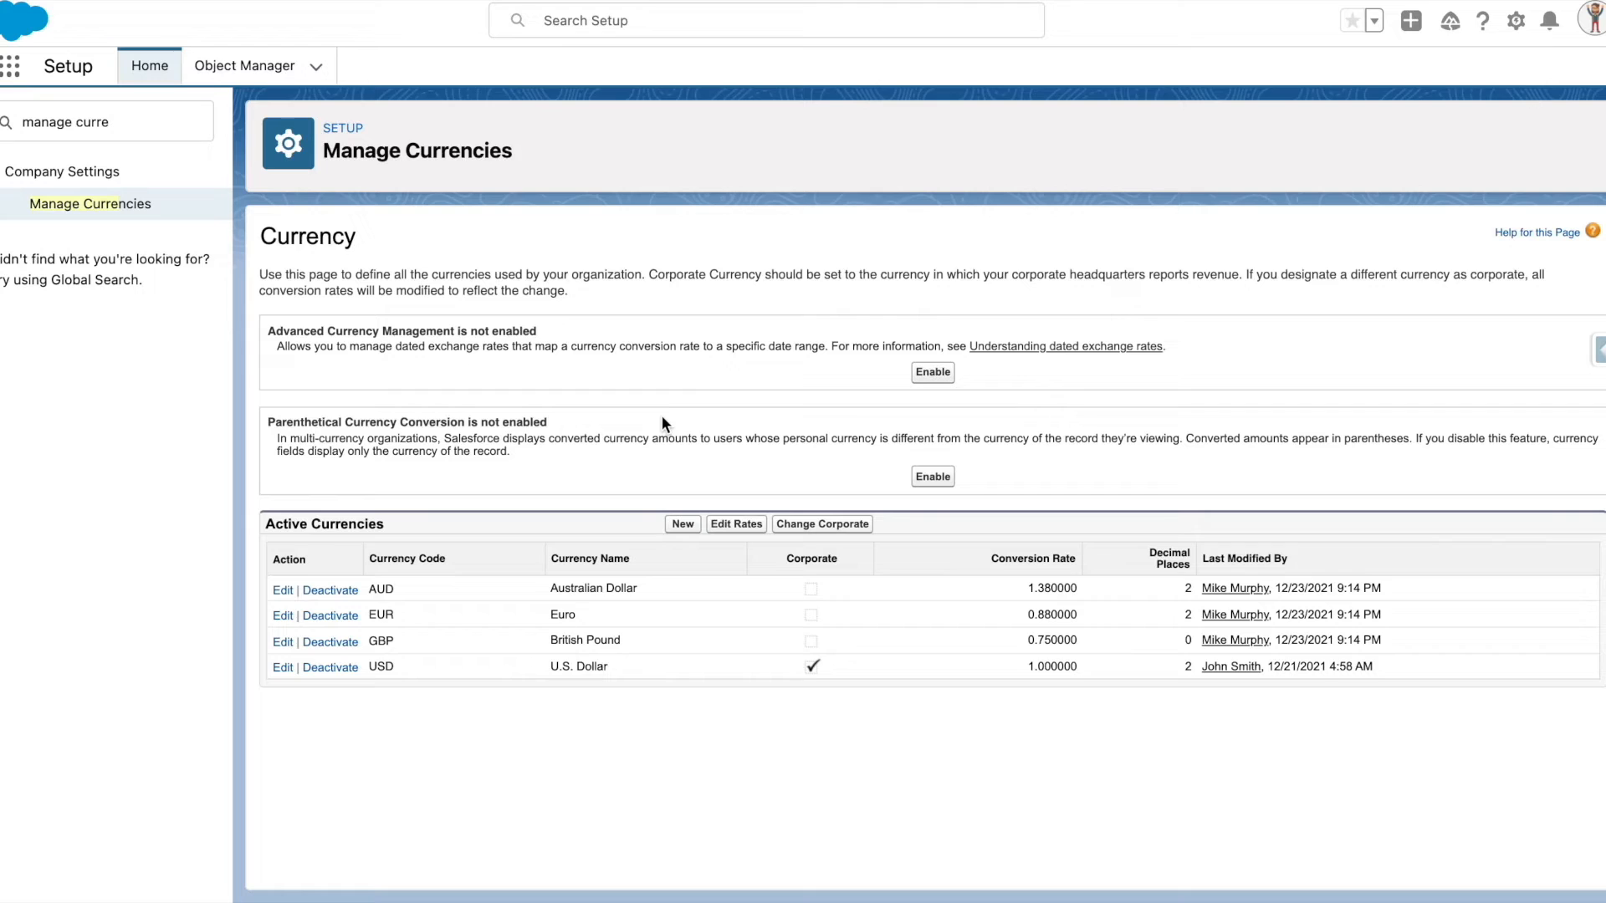
pyautogui.moveTo(568, 511)
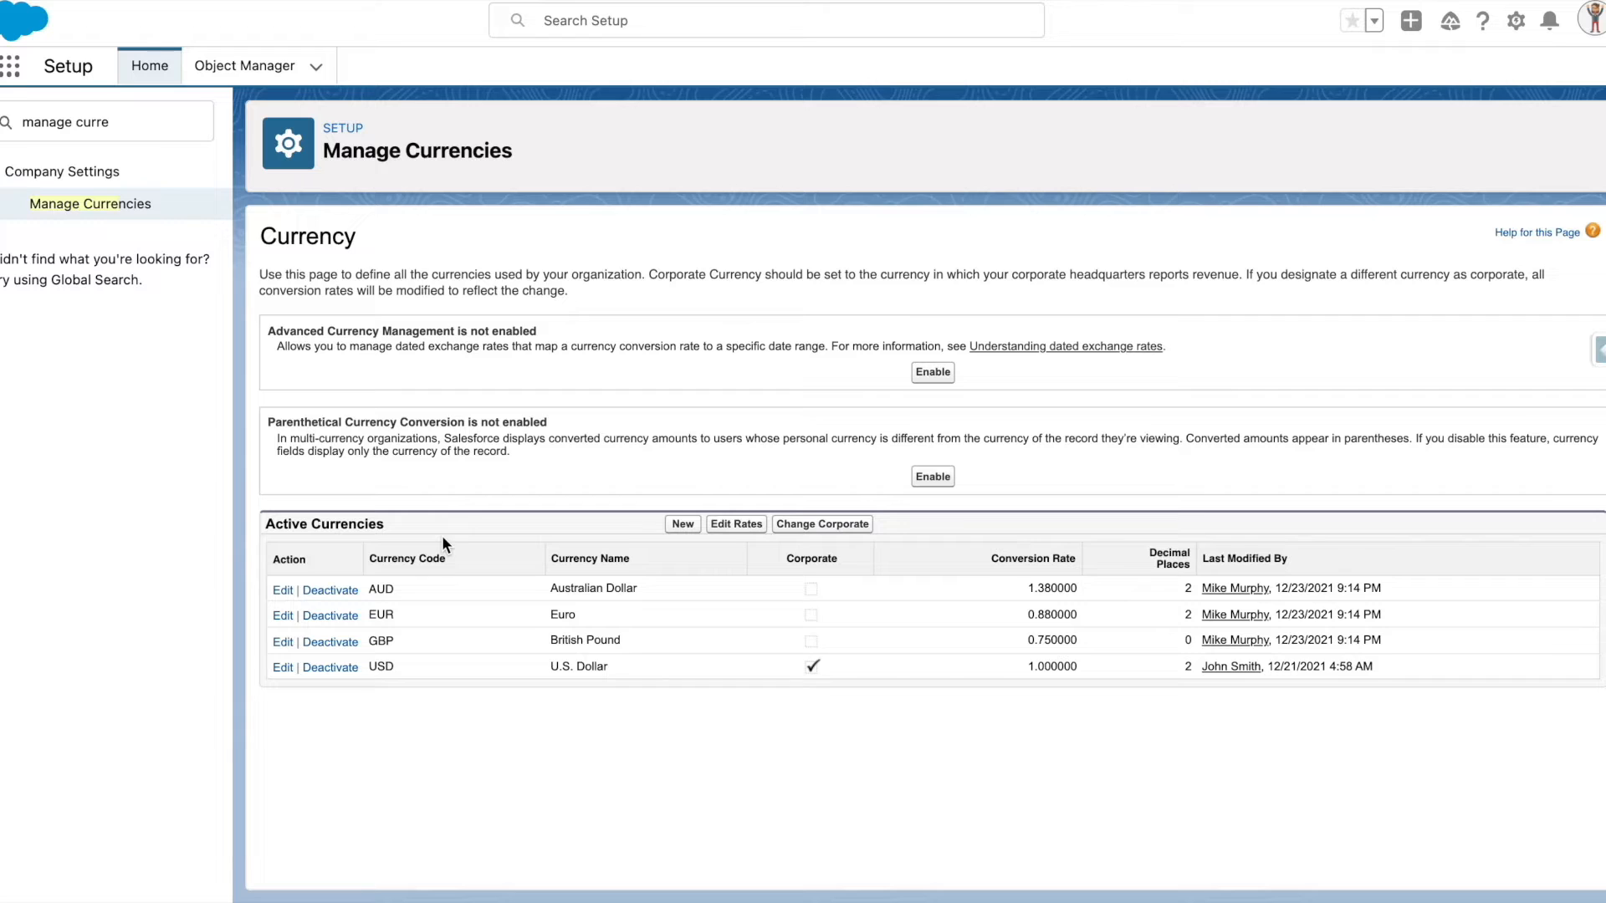
pyautogui.moveTo(394, 607)
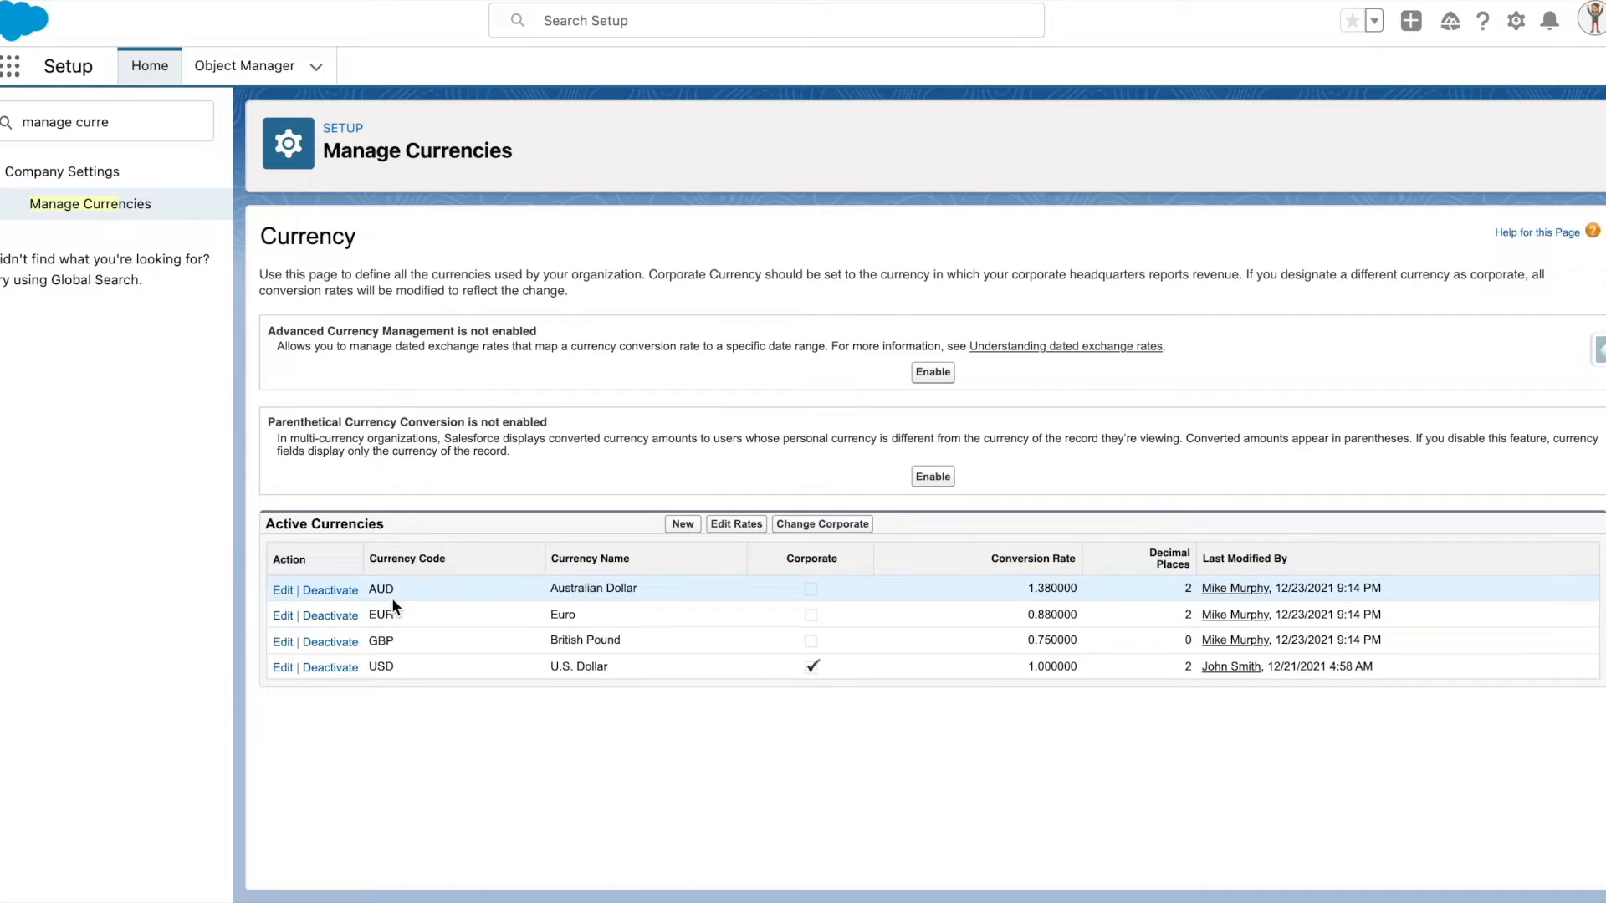
pyautogui.moveTo(377, 586)
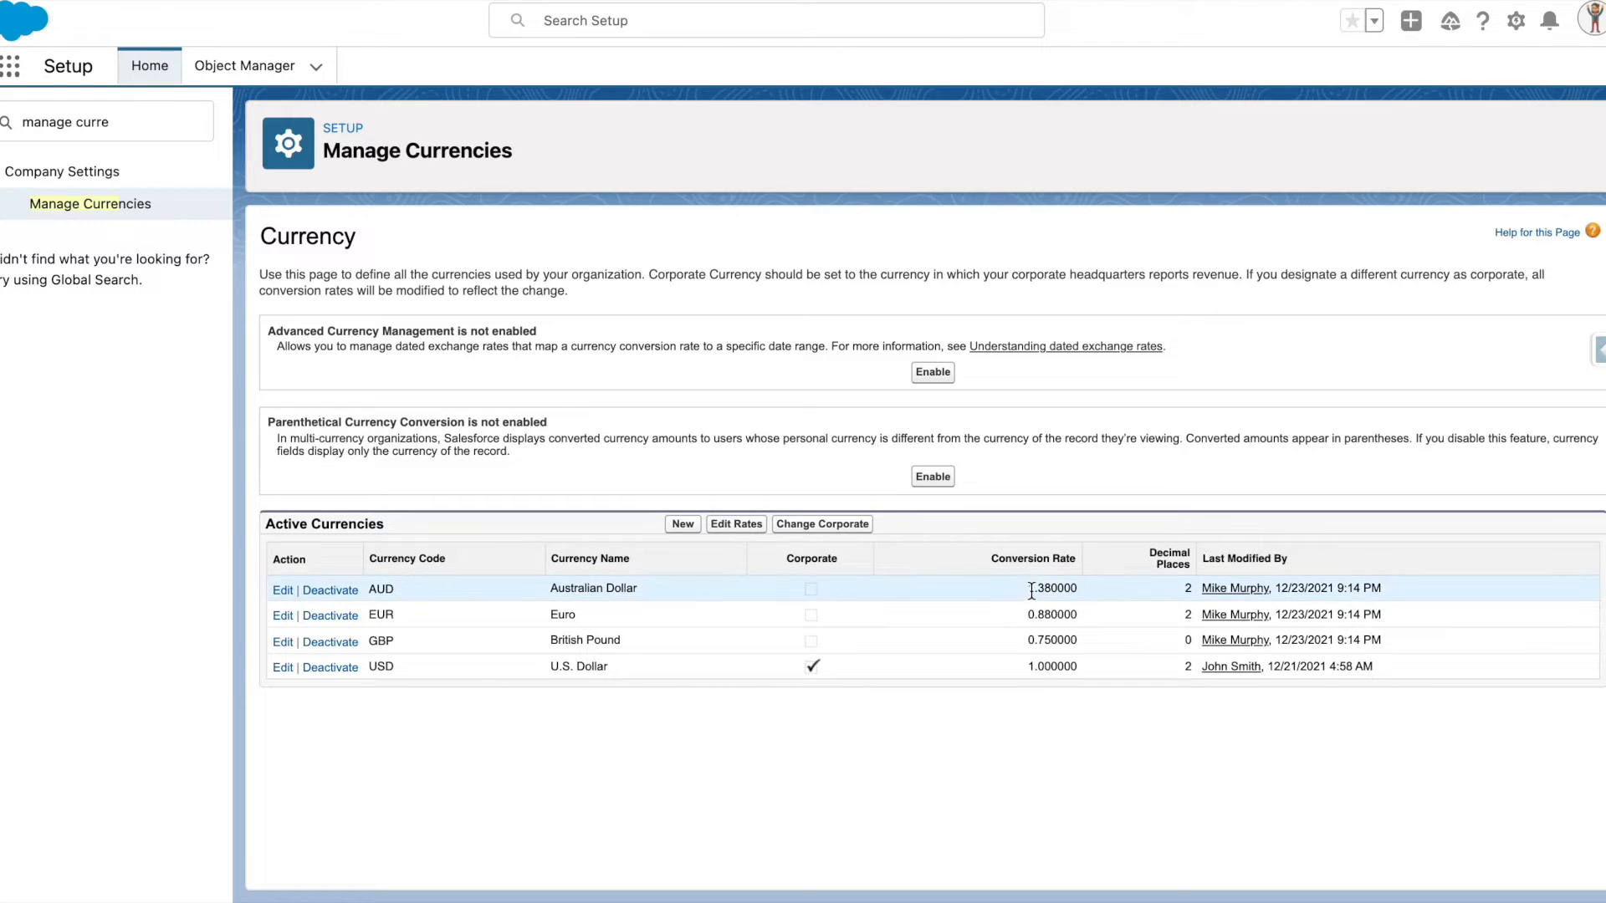
pyautogui.moveTo(1000, 603)
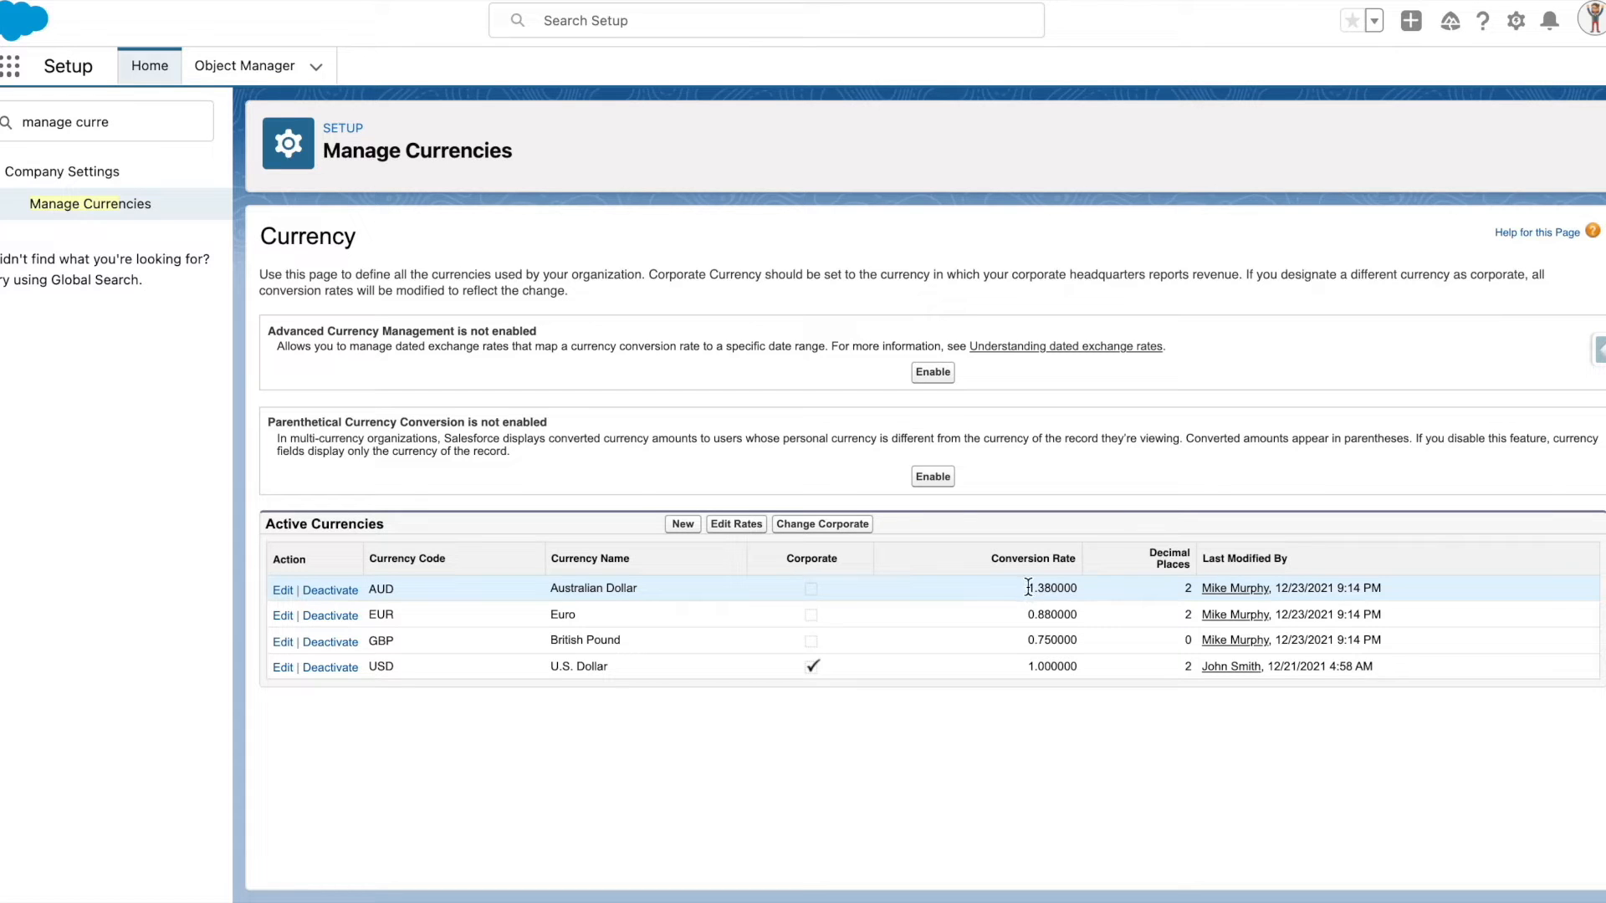
pyautogui.moveTo(589, 614)
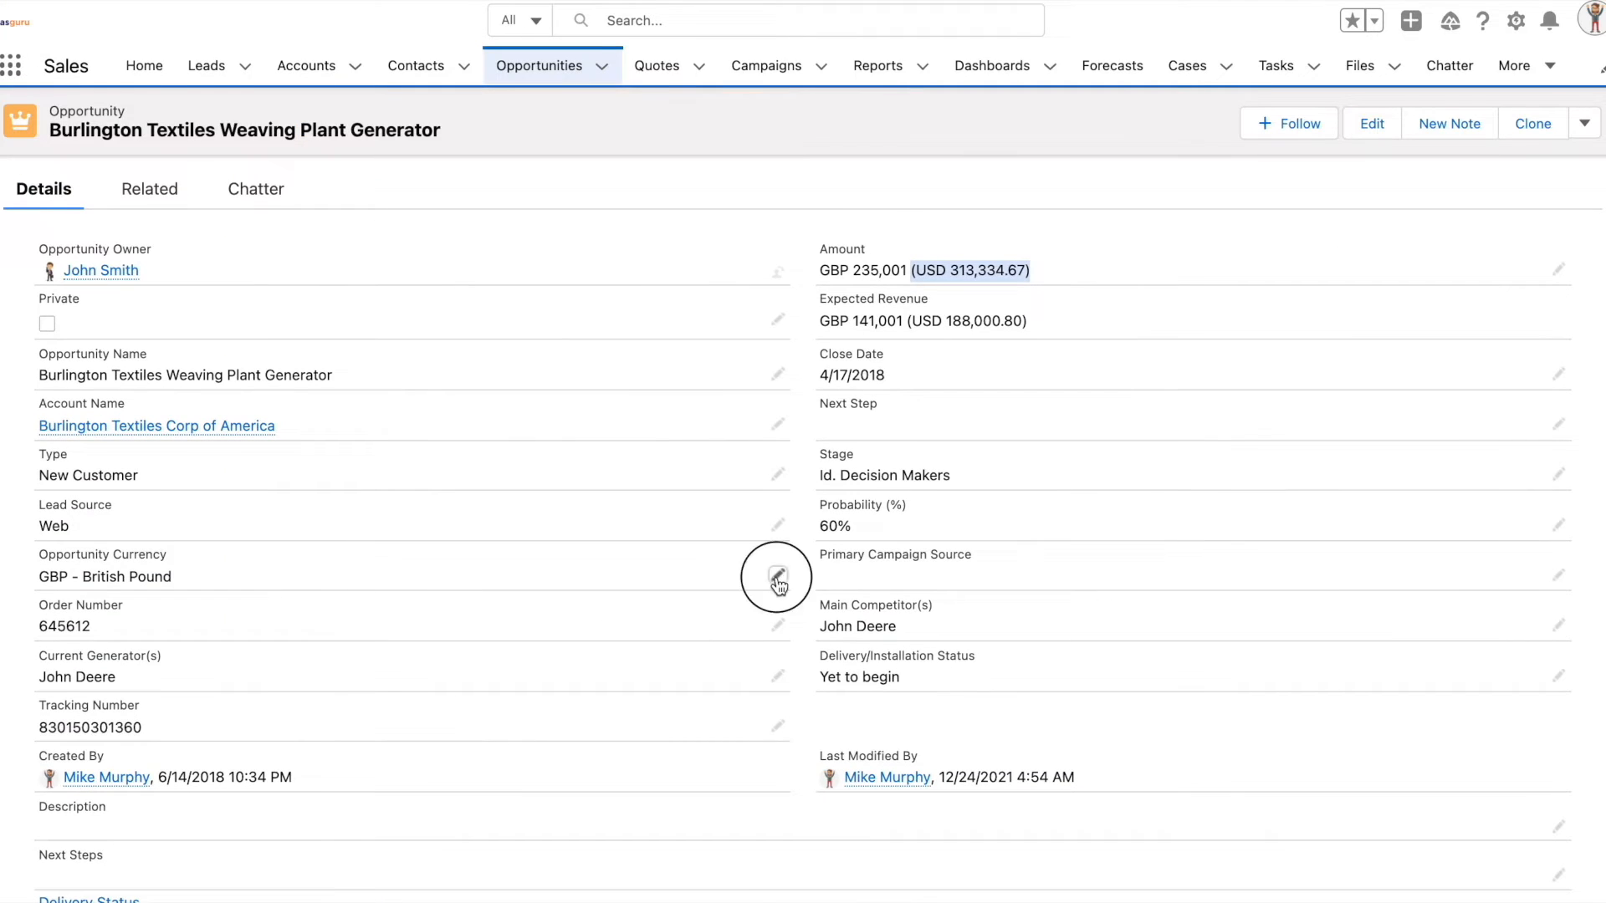
# Review the Burlington Textiles opportunity's currency picklist, keeping GBP - British Pound, and return to the report
pyautogui.click(776, 575)
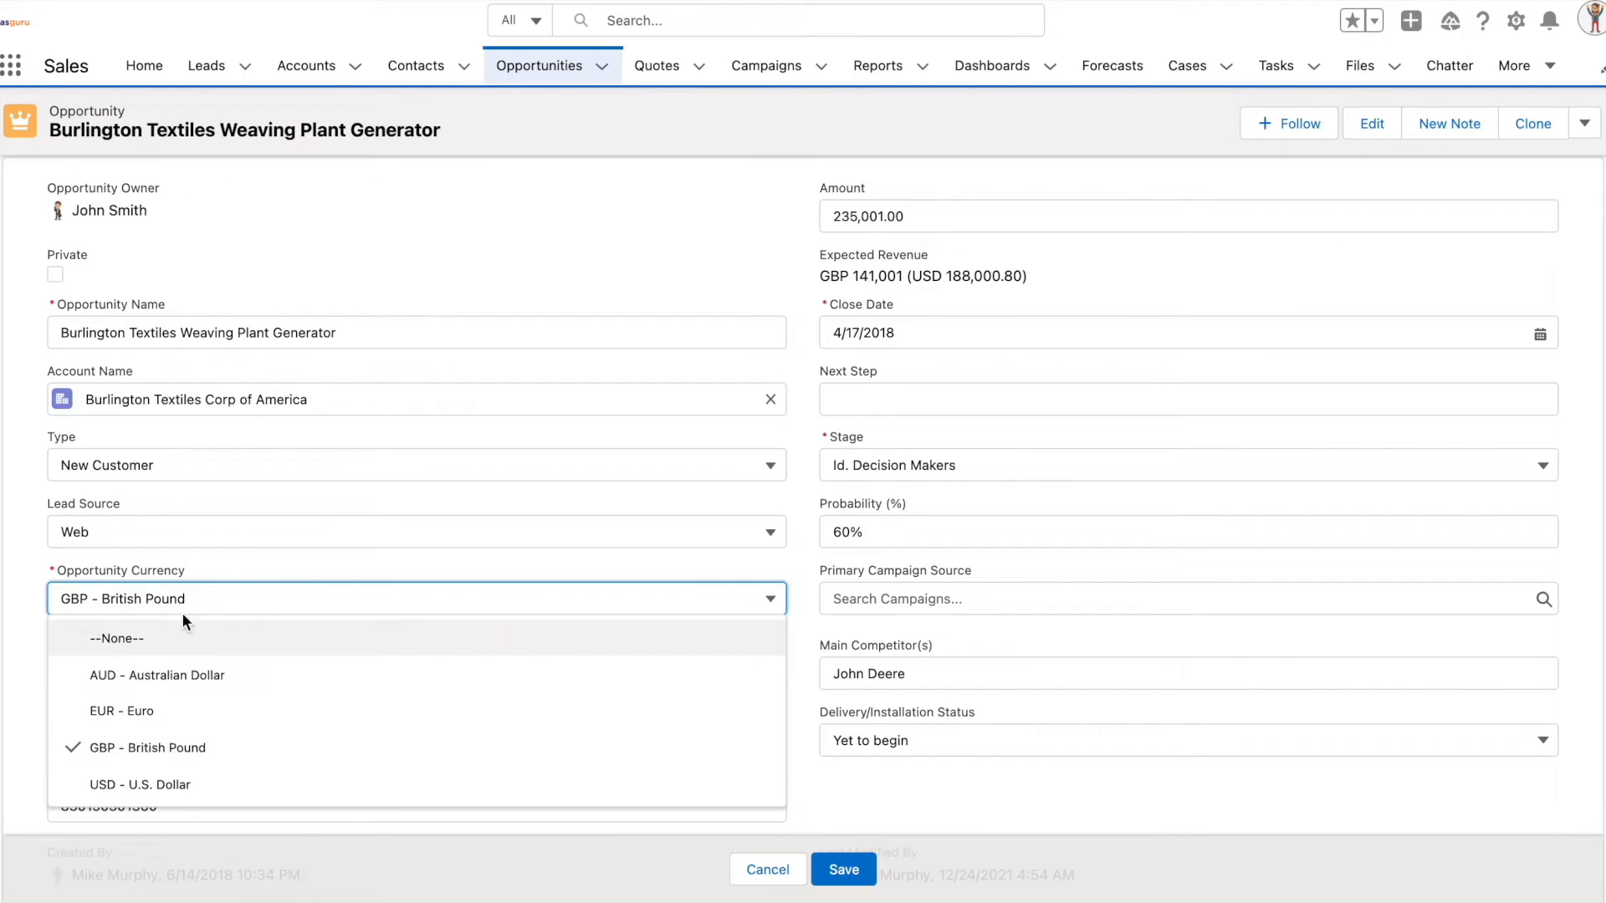
pyautogui.moveTo(158, 675)
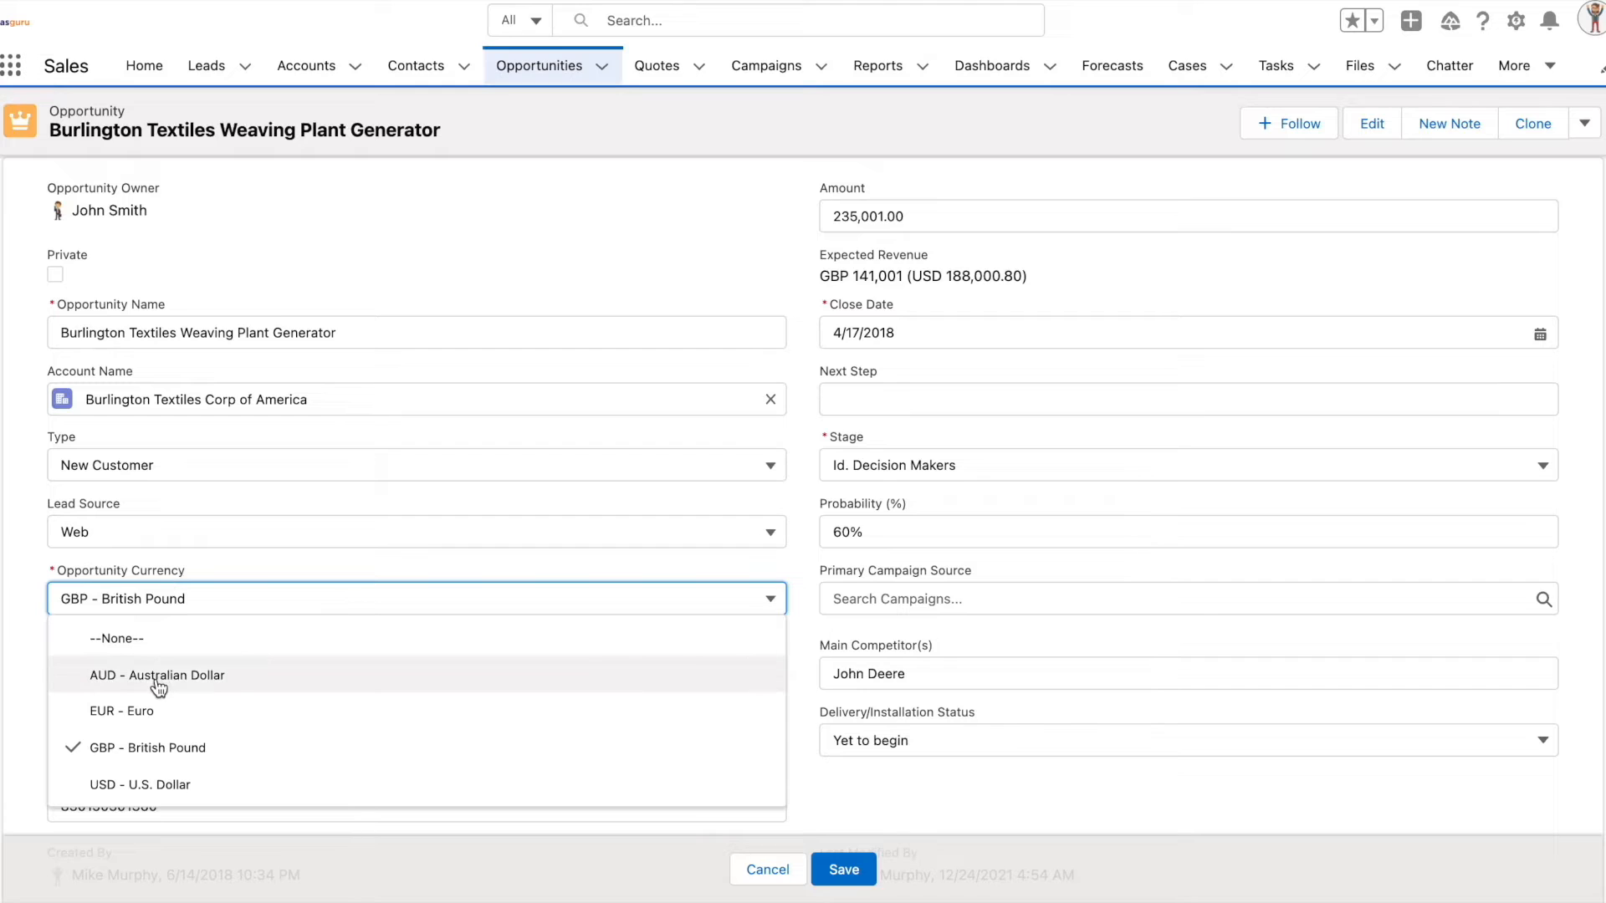
pyautogui.moveTo(158, 674)
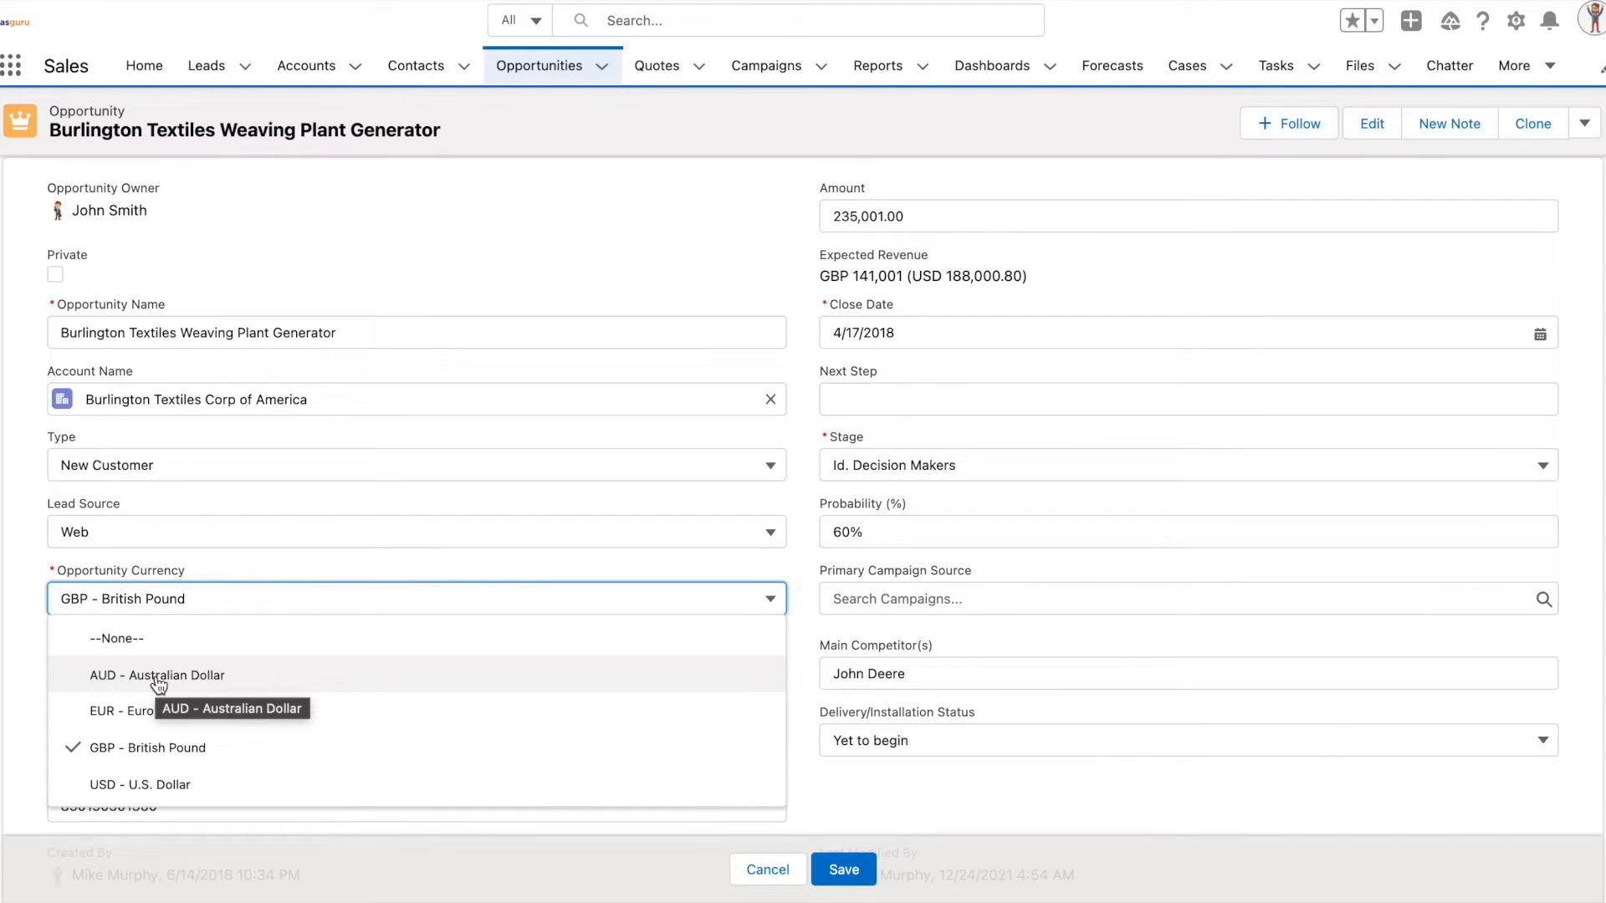
pyautogui.moveTo(131, 754)
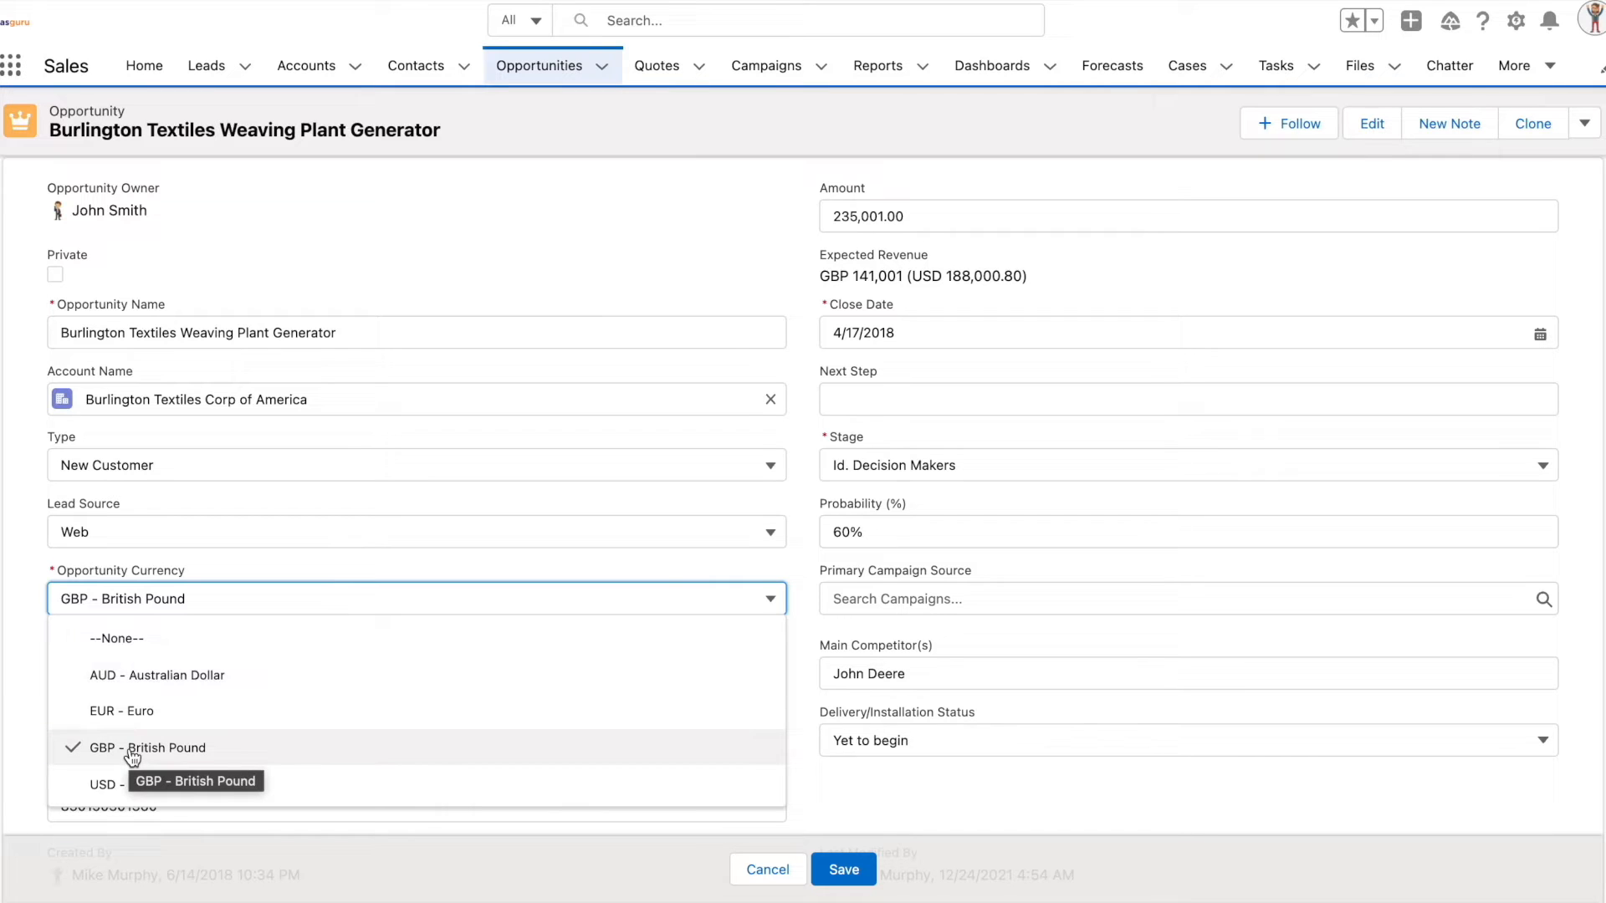
pyautogui.click(137, 747)
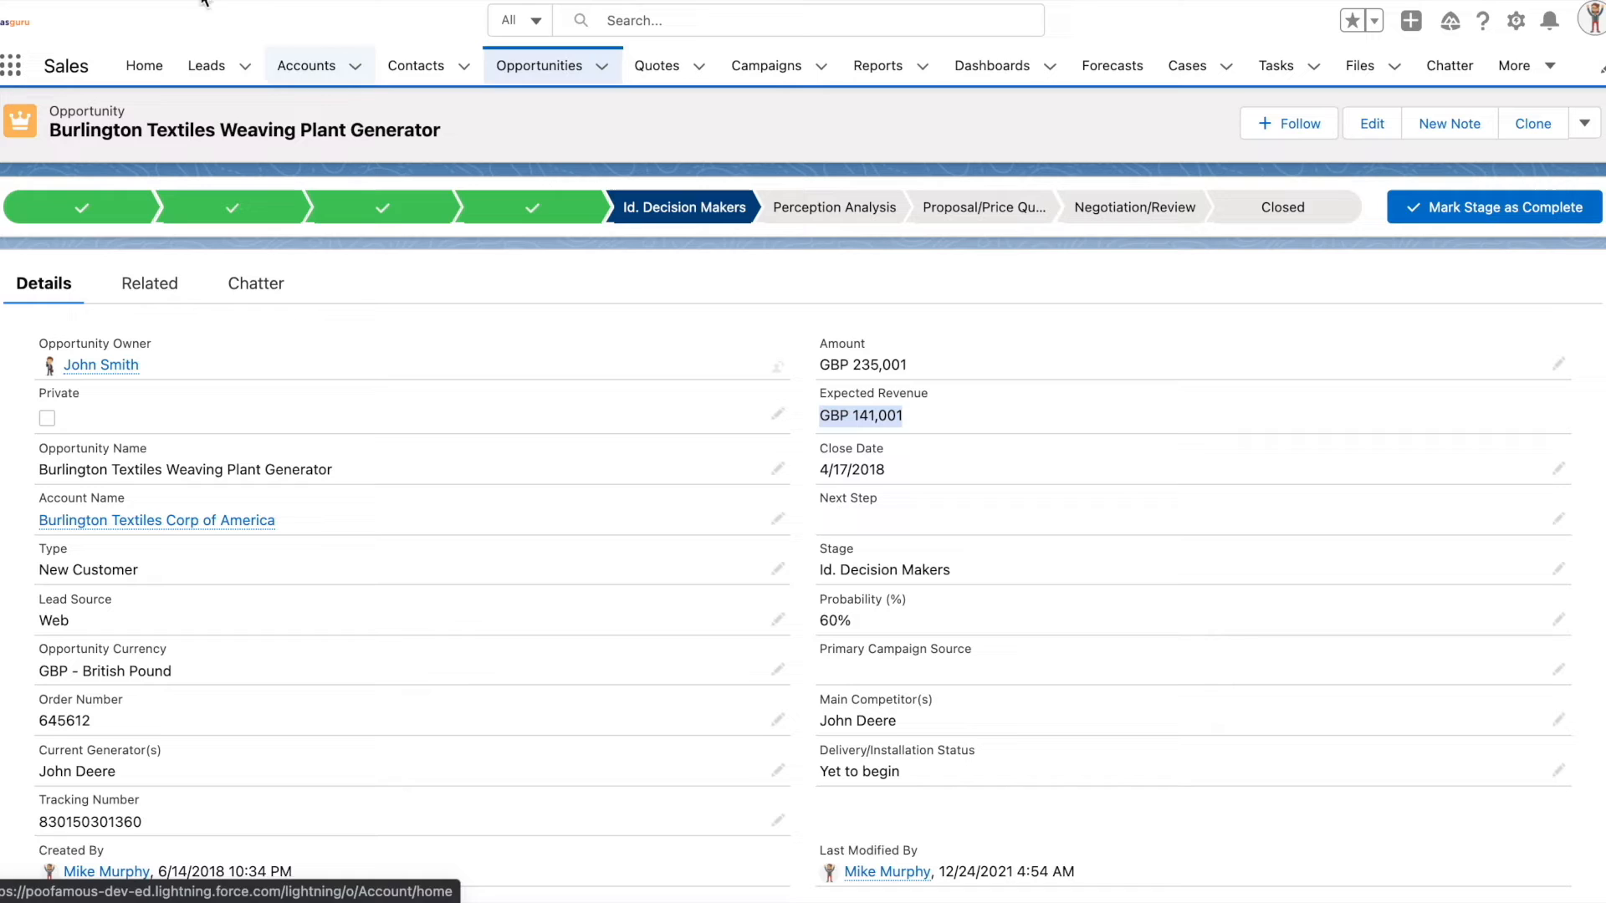
pyautogui.click(876, 66)
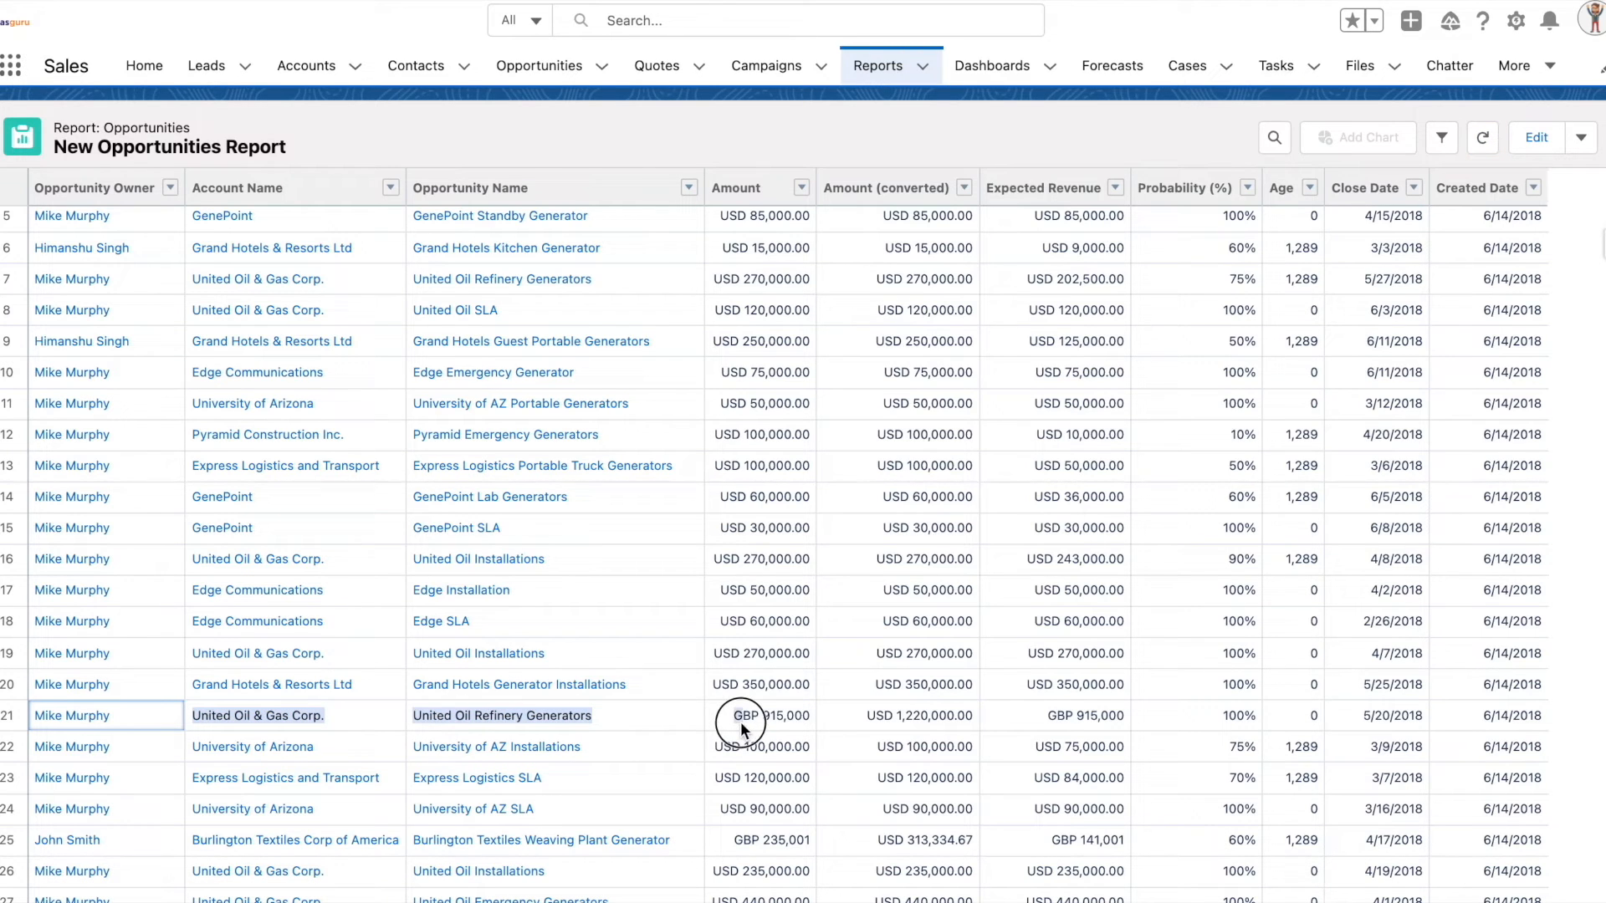
pyautogui.moveTo(799, 733)
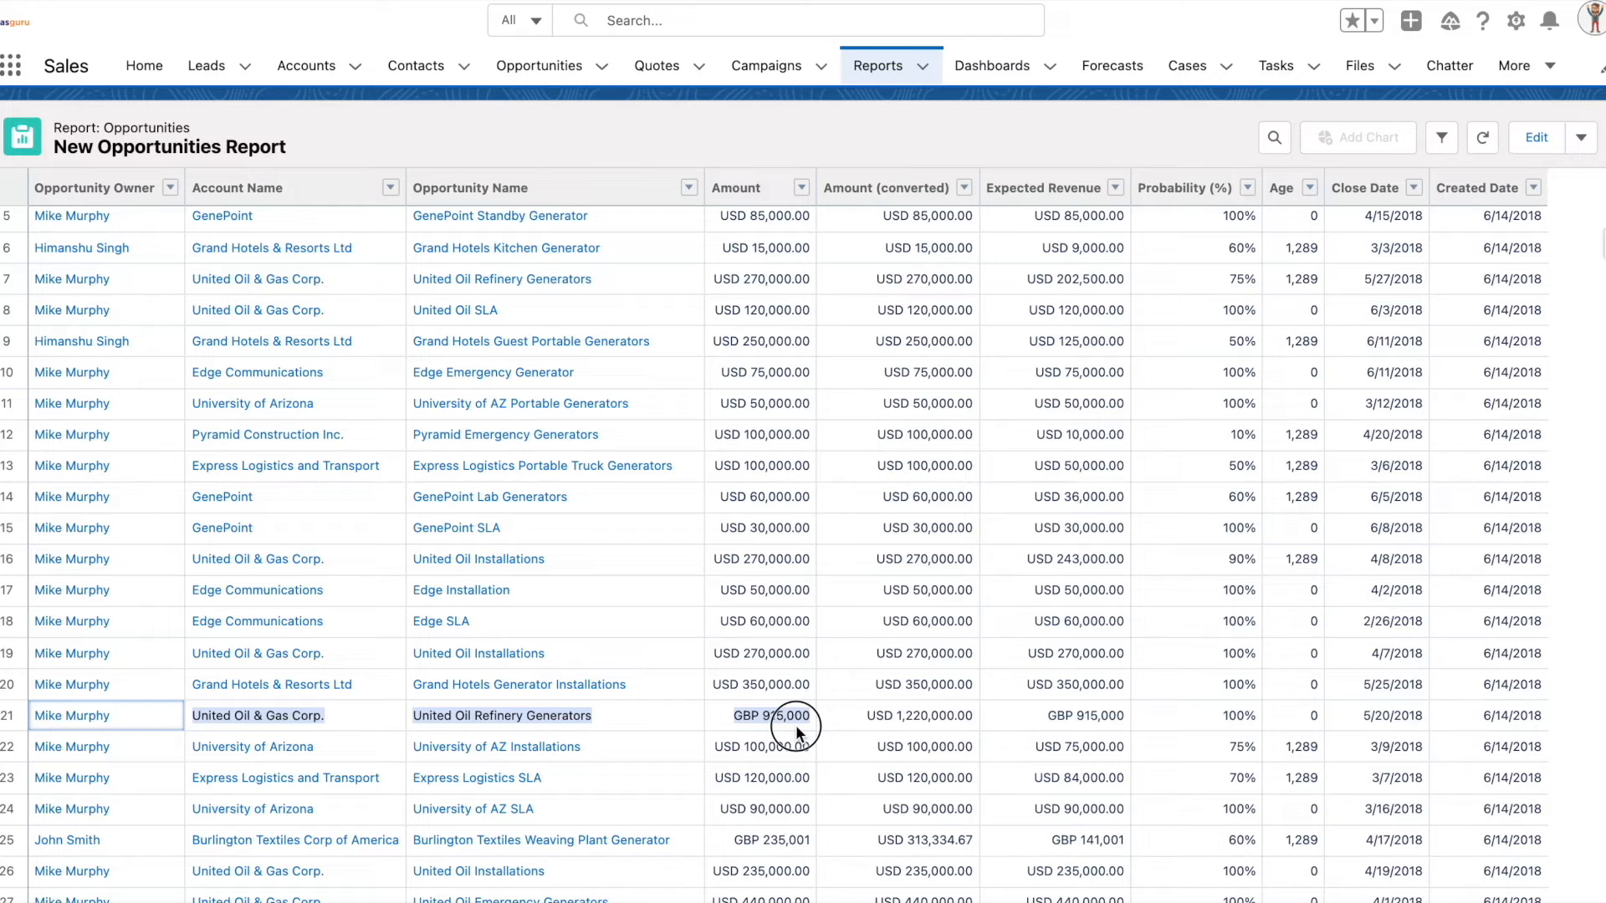
# Compare row 21's GBP 915,000 amount with its converted USD amount
pyautogui.click(1535, 137)
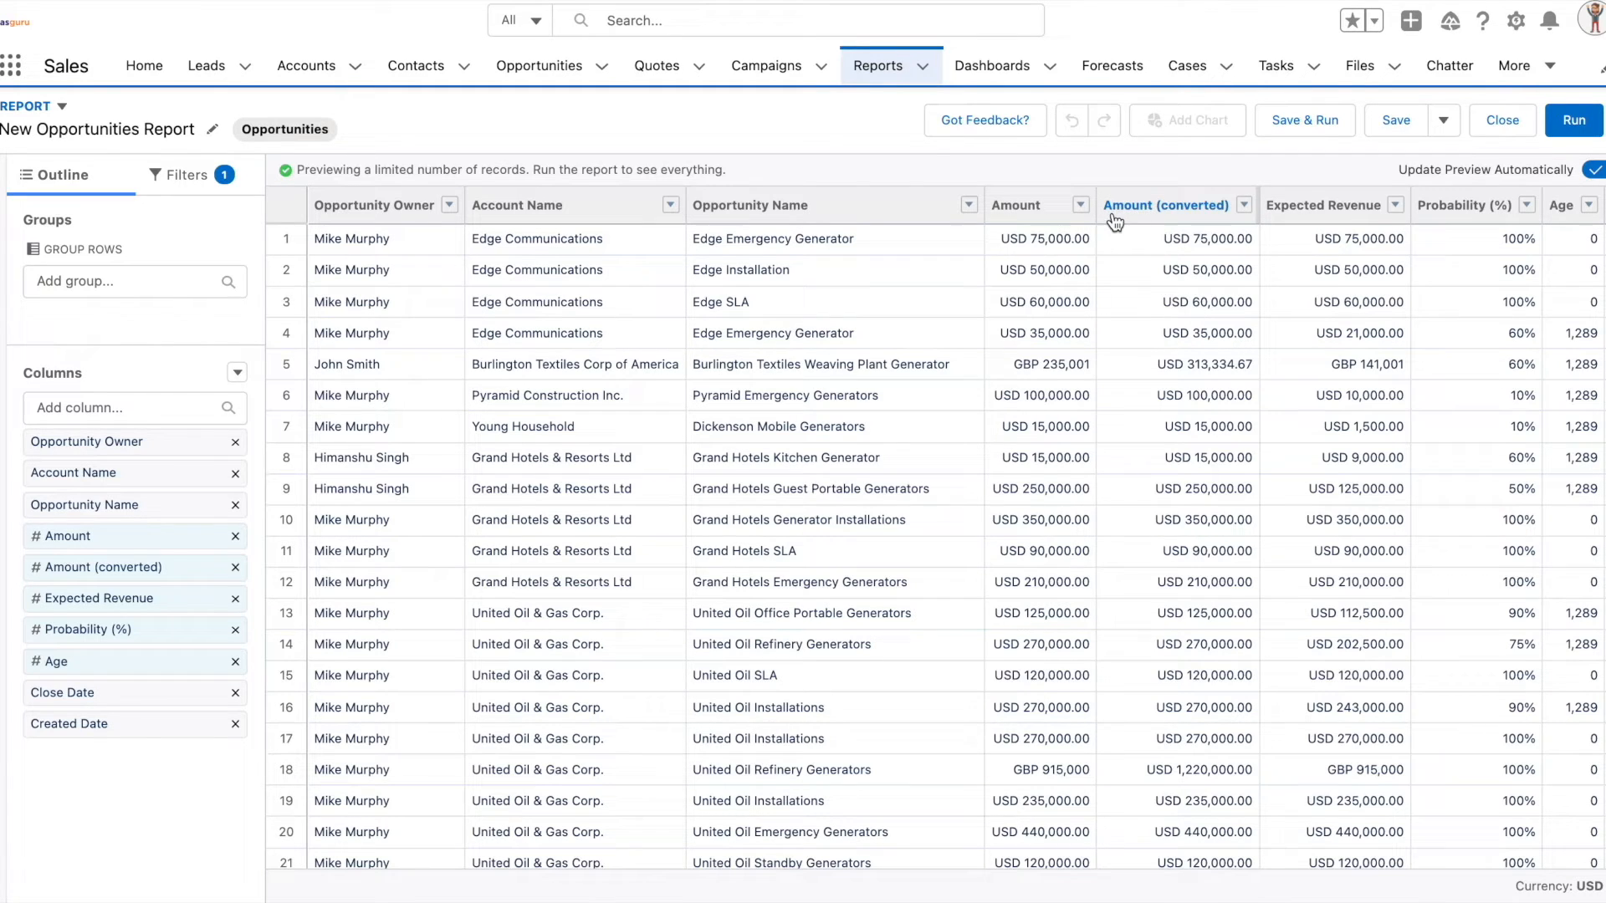
# Inspect the Amount (converted) column and the report's display currency options, including Euro
pyautogui.click(1164, 205)
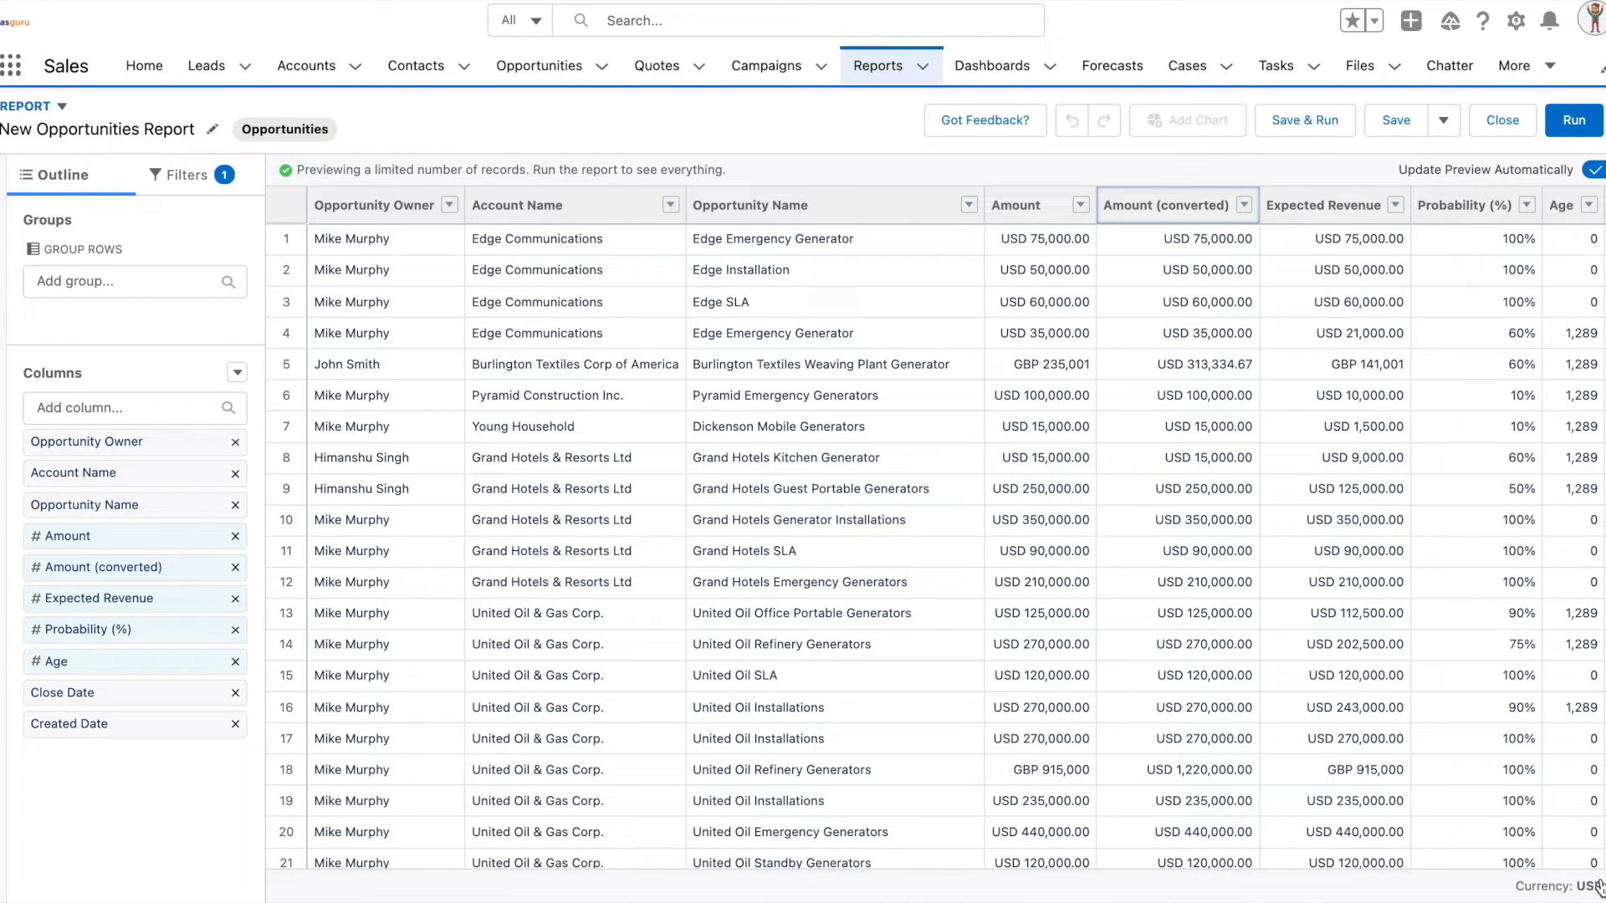
pyautogui.click(1577, 886)
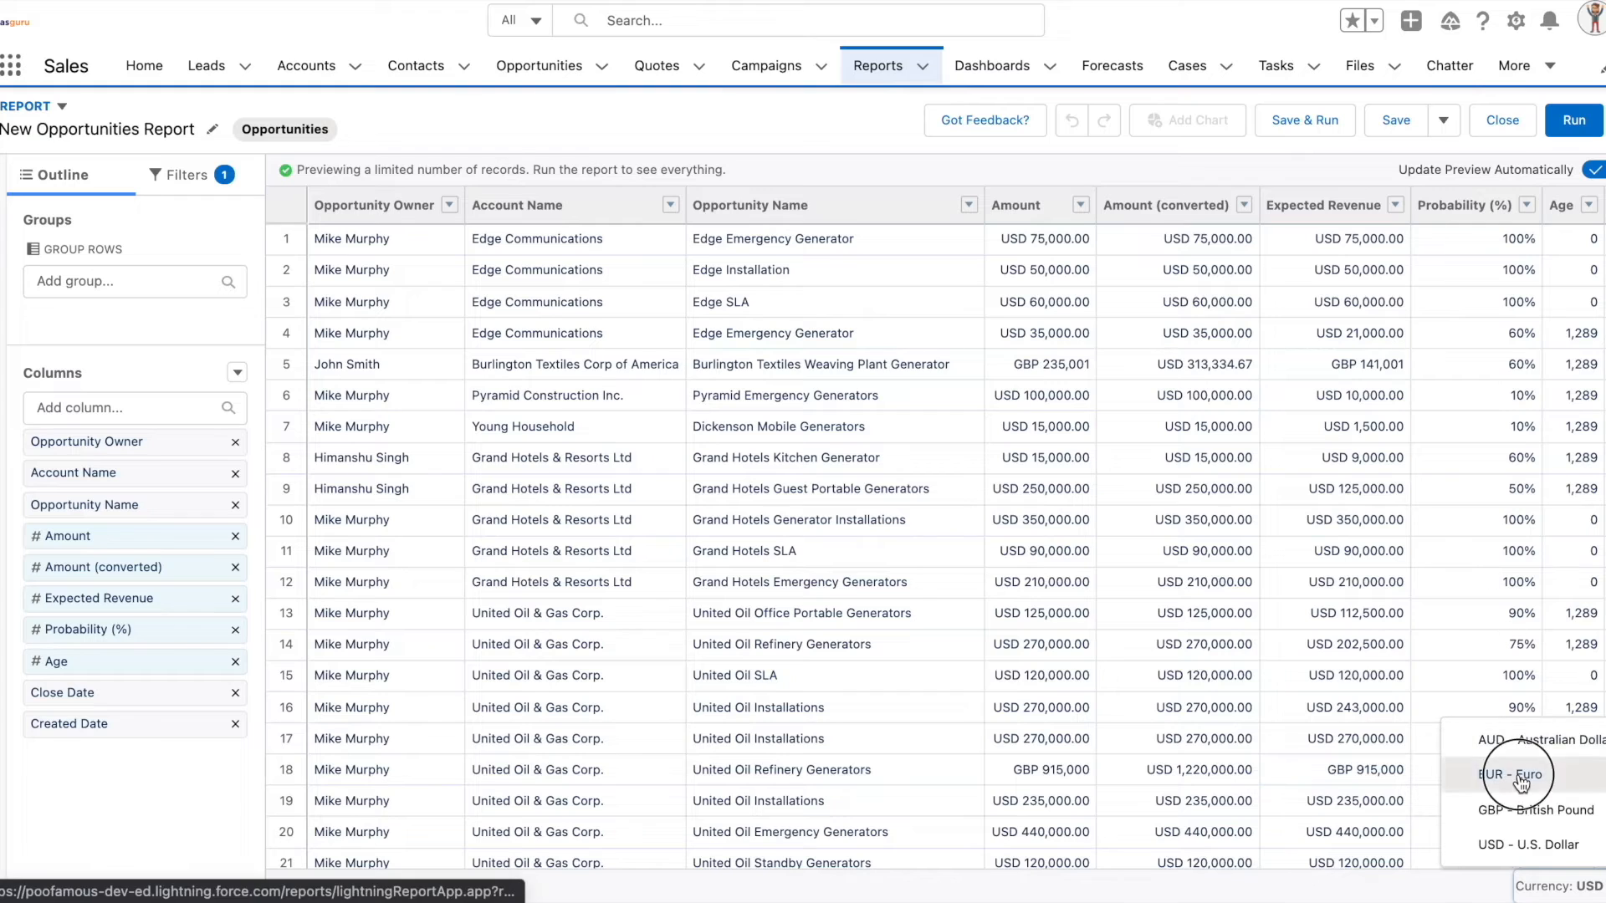
pyautogui.click(1516, 774)
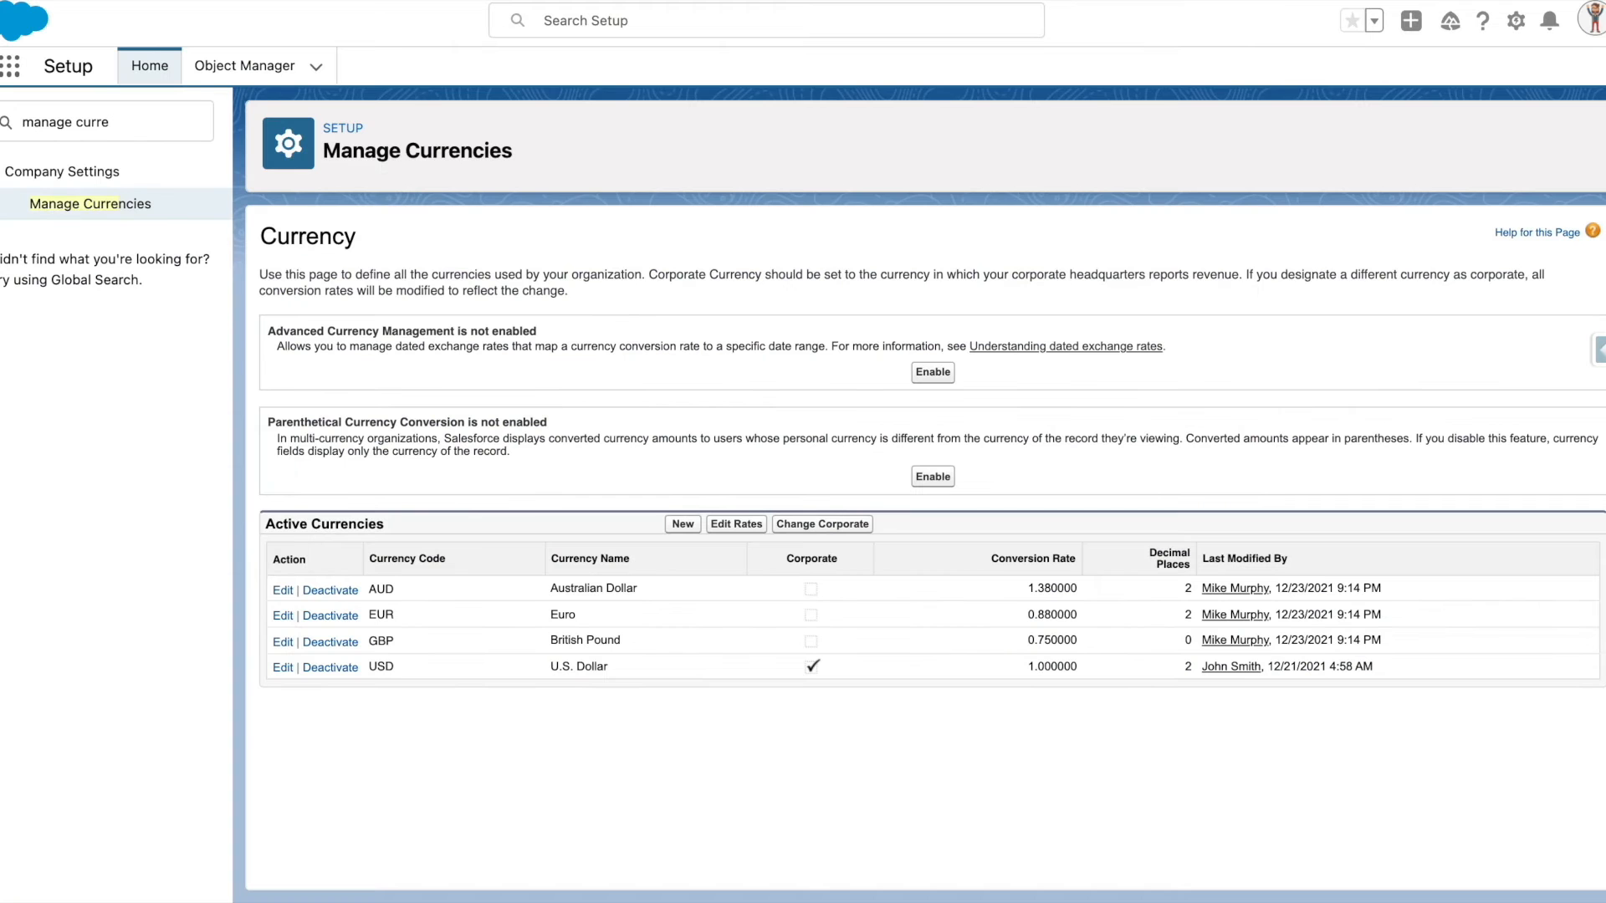
pyautogui.moveTo(861, 366)
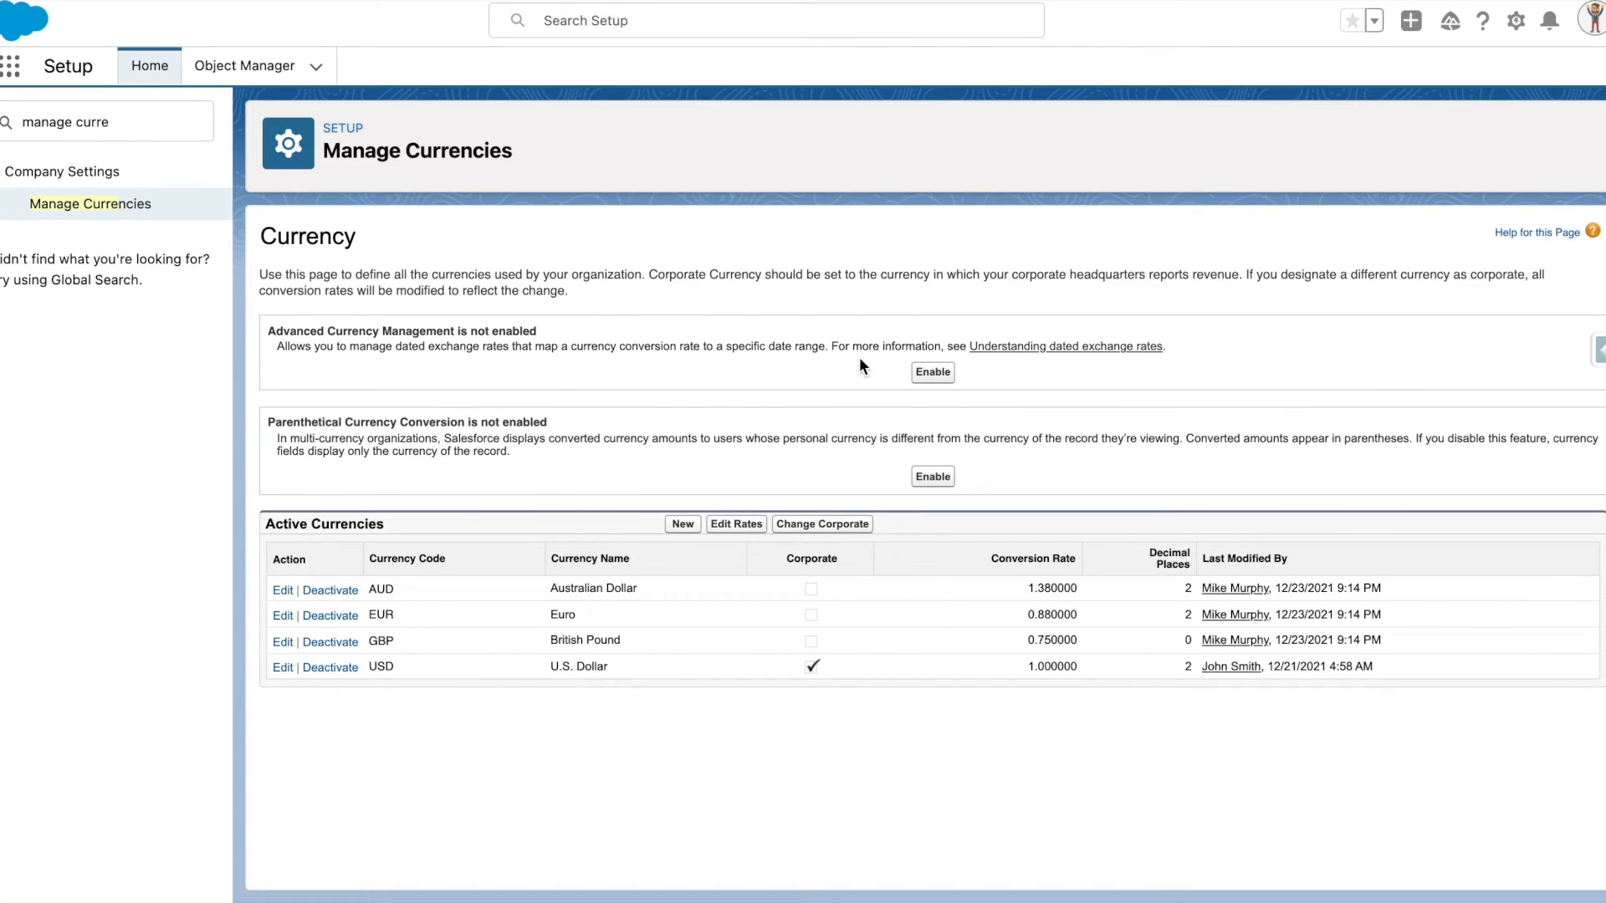
# Enable and confirm Advanced Currency Management, then go to Manage Dated Exchange Rates
pyautogui.click(931, 371)
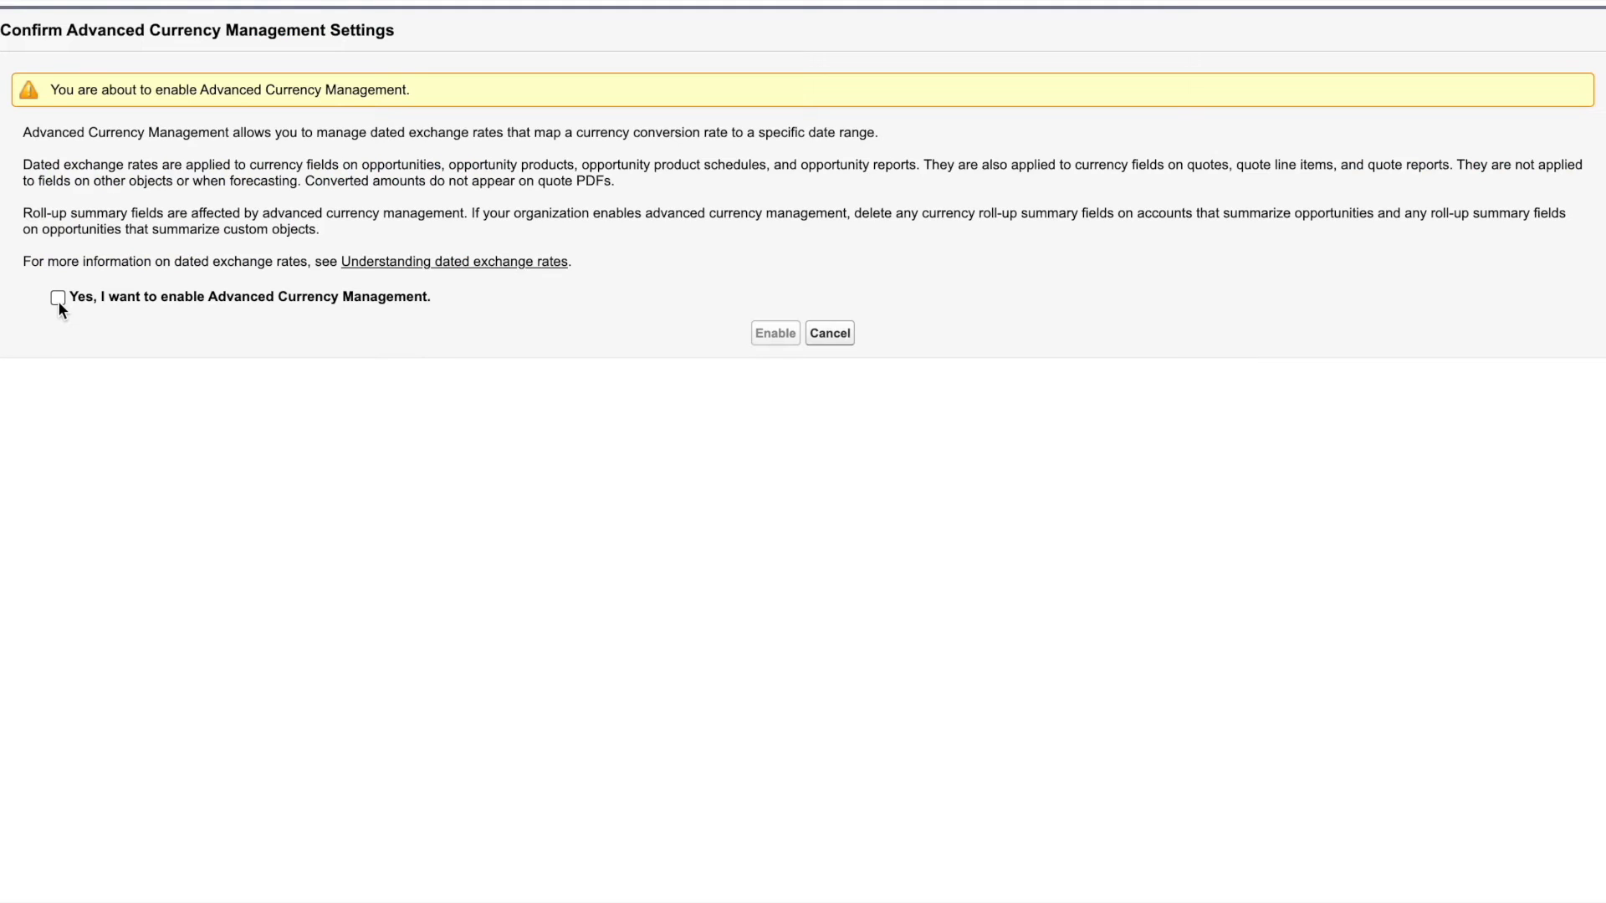
pyautogui.click(829, 332)
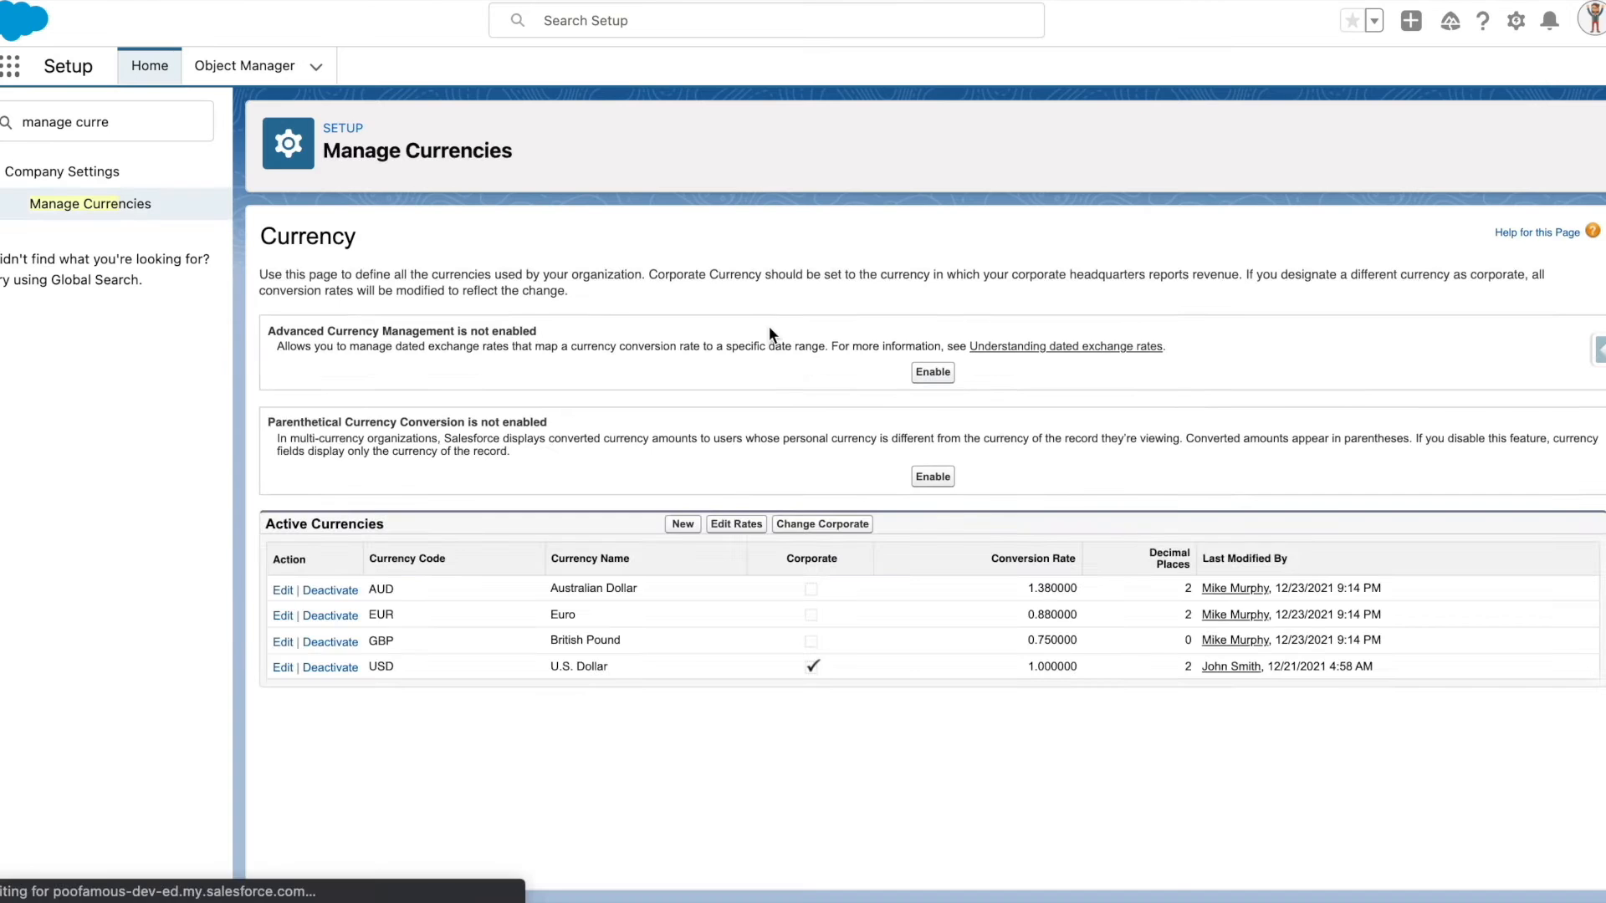
pyautogui.click(931, 371)
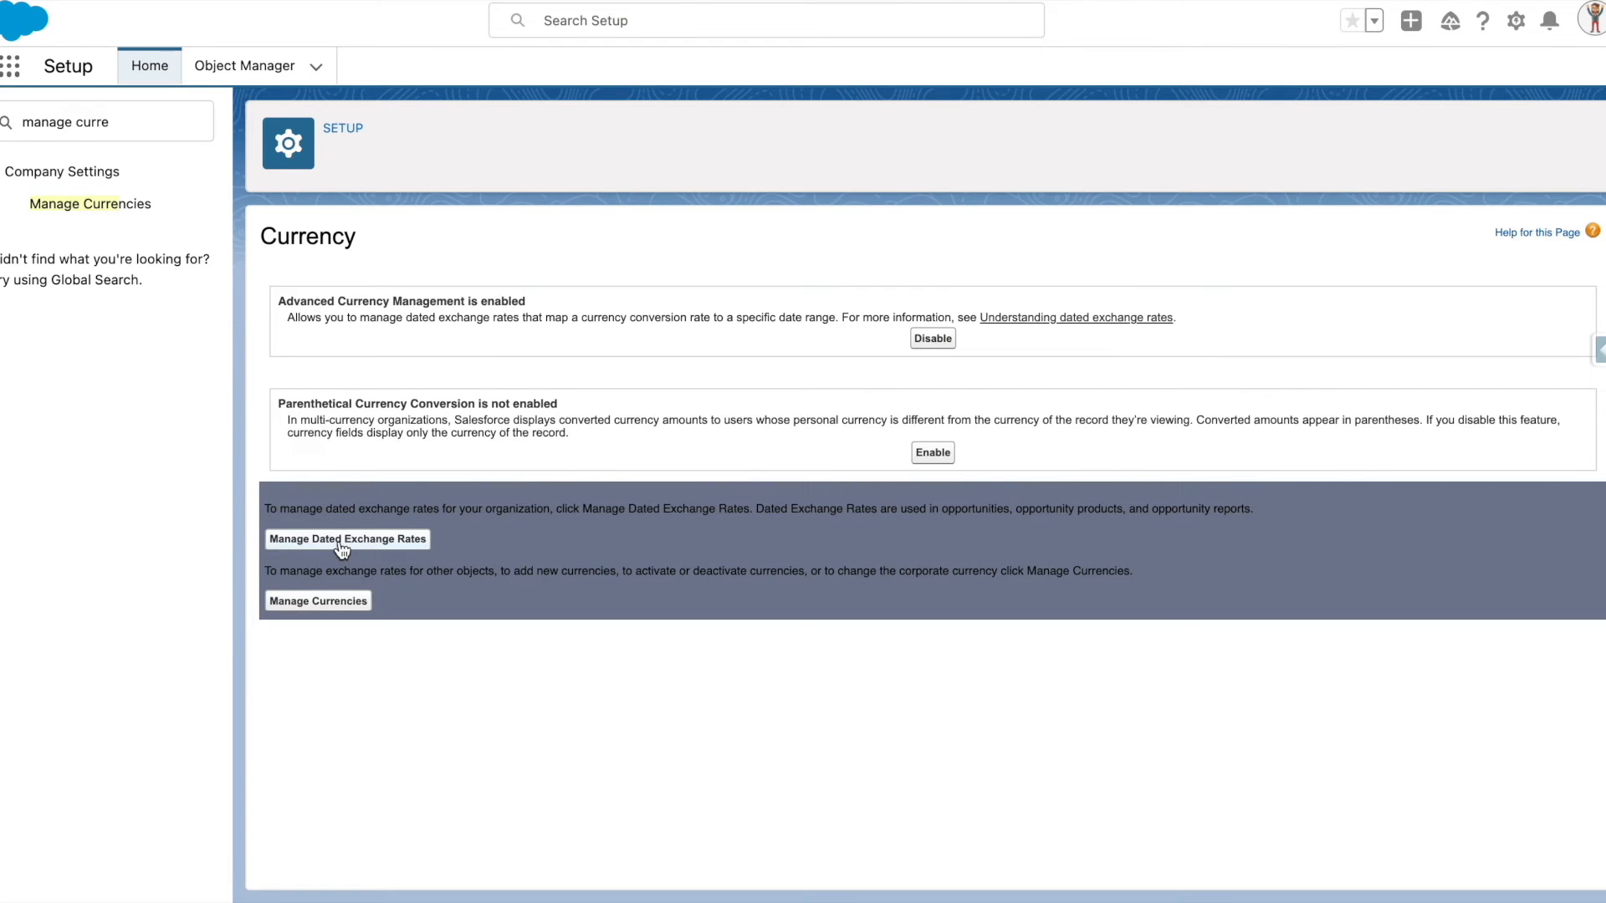
pyautogui.moveTo(318, 600)
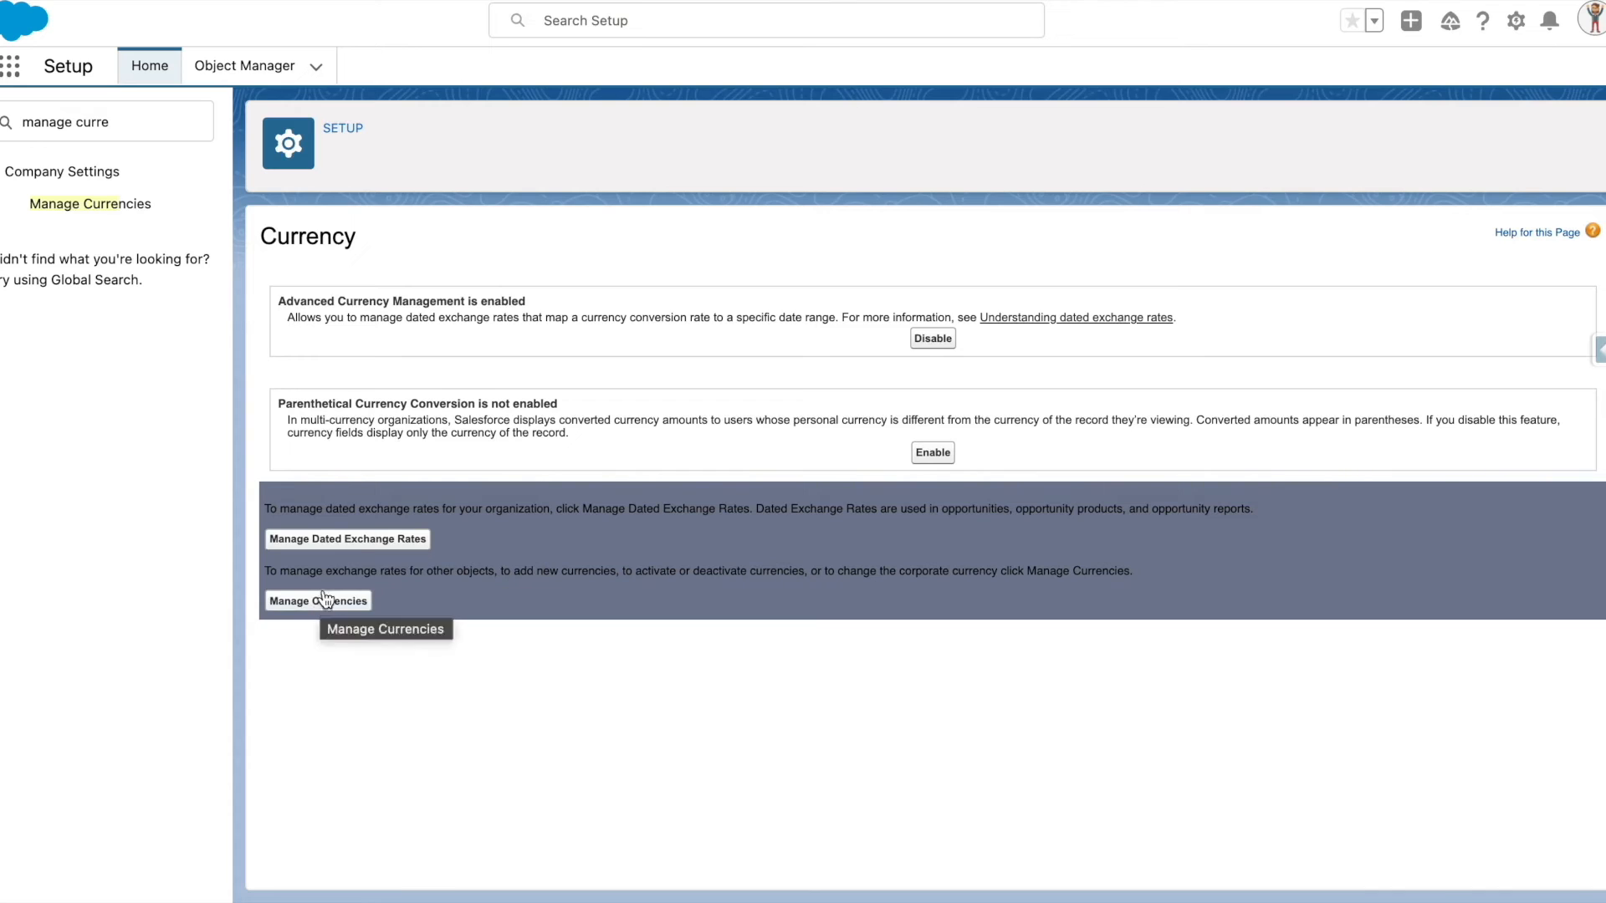
pyautogui.click(346, 538)
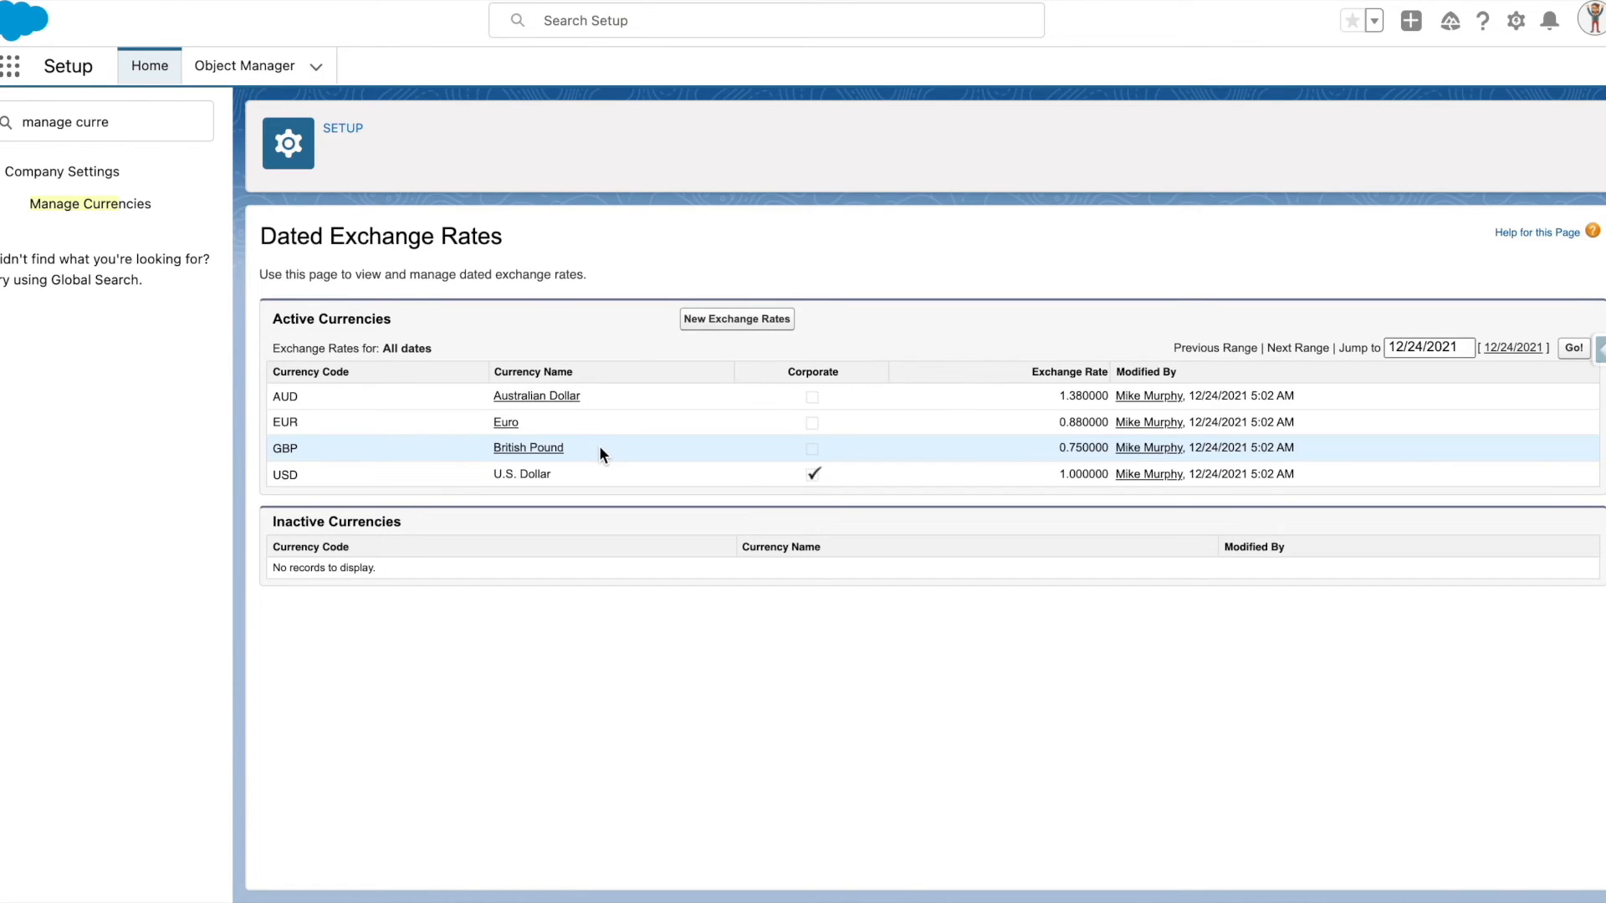
pyautogui.moveTo(772, 421)
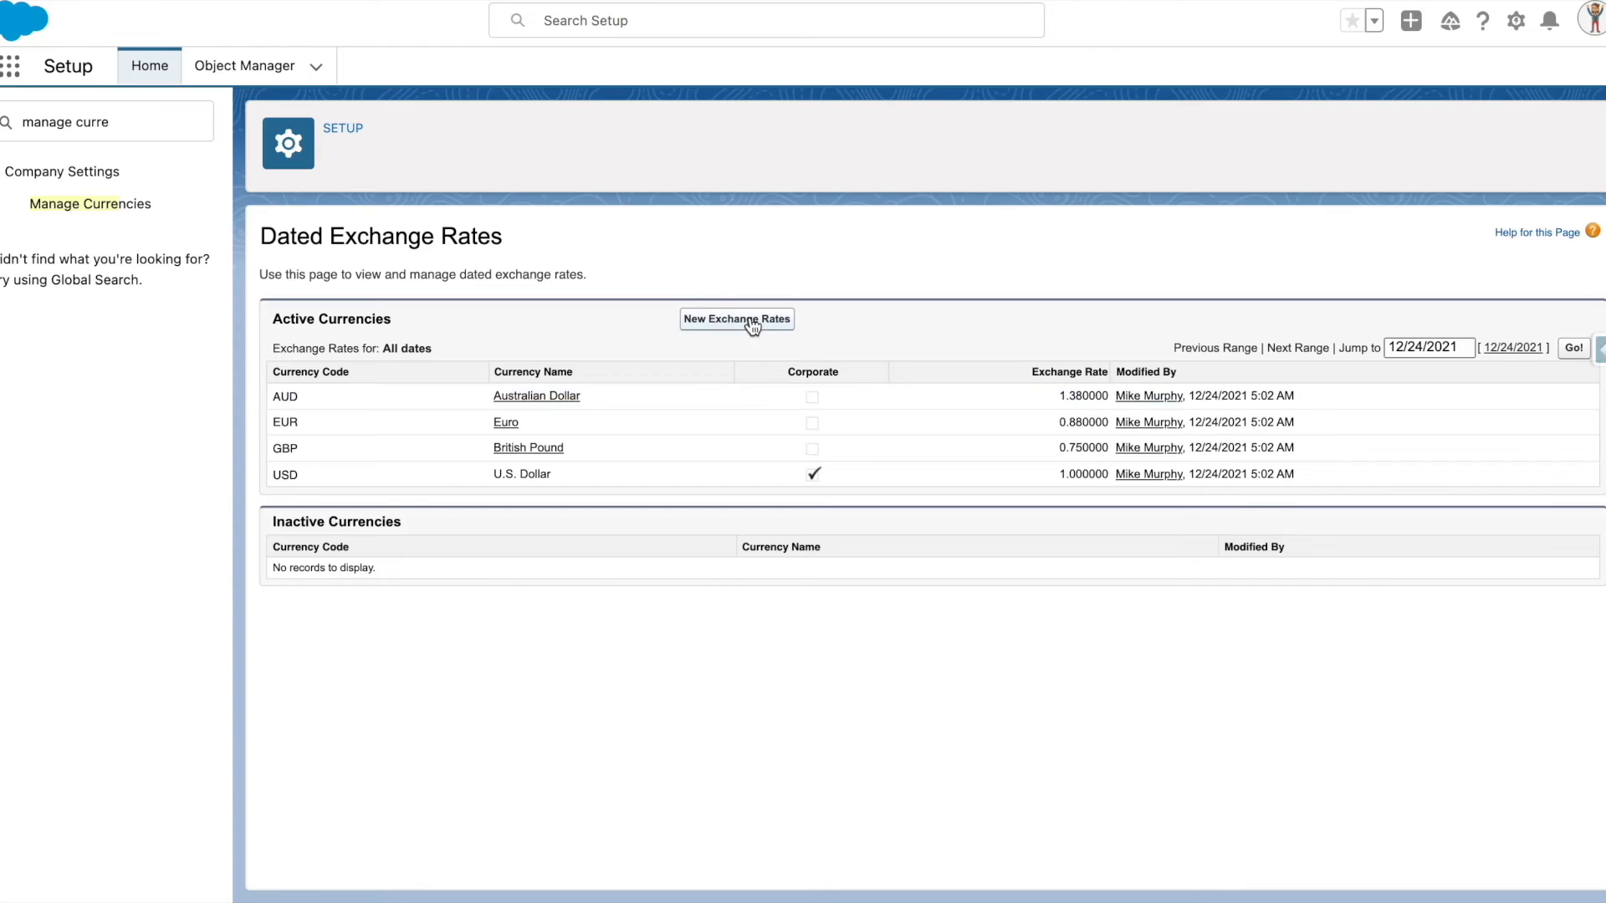
# Start a new set of dated exchange rates from the Dated Exchange Rates page
pyautogui.click(736, 319)
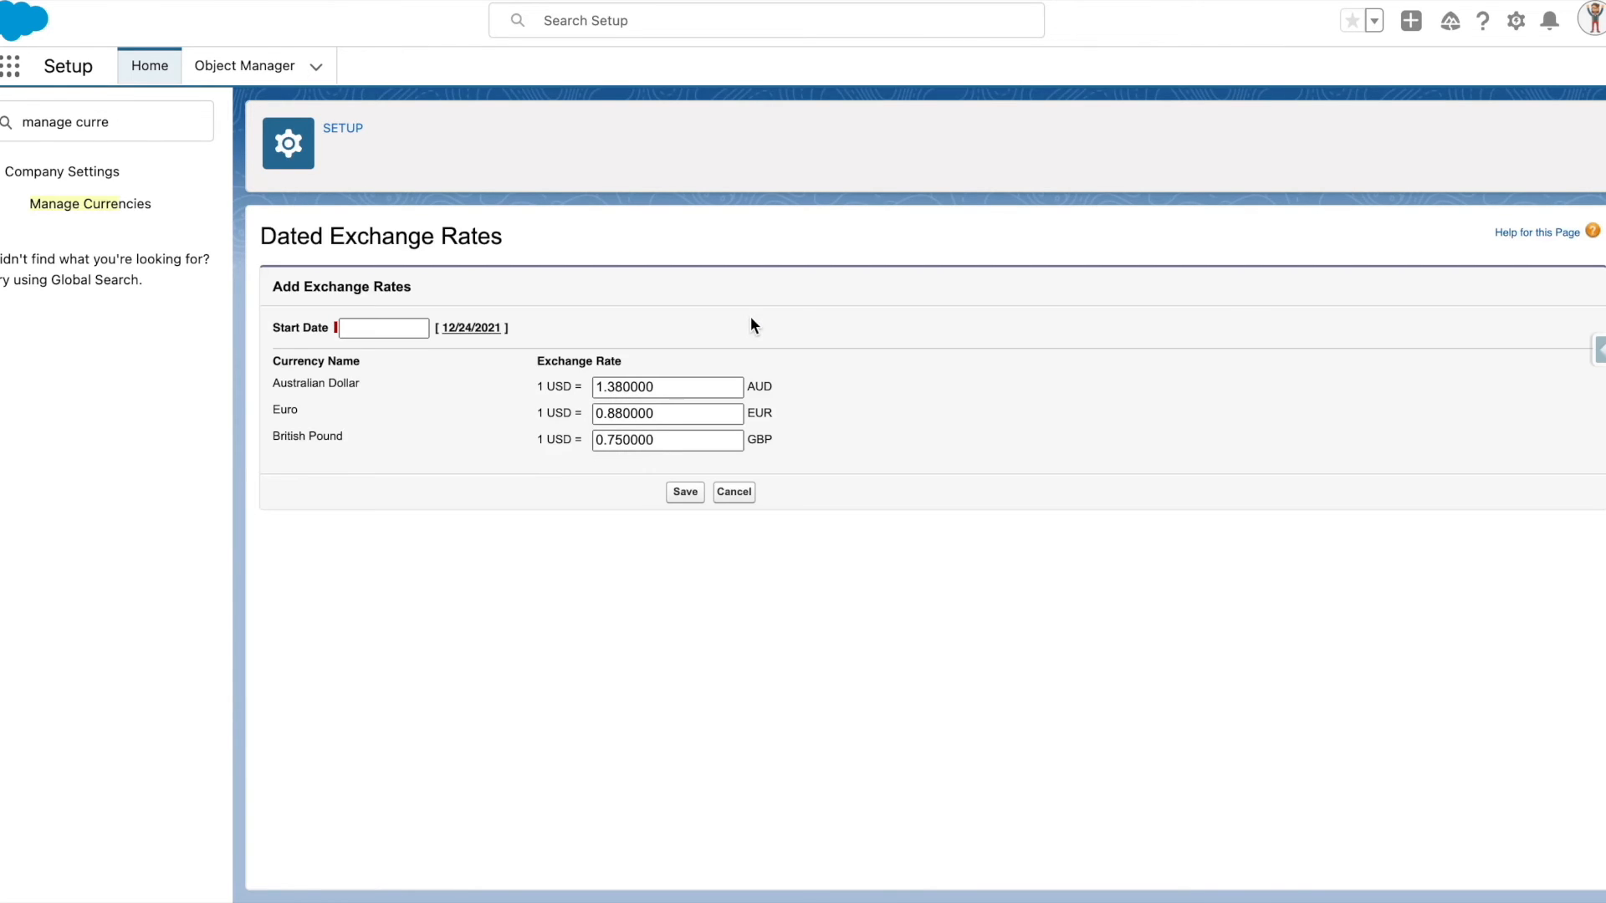
# Save rates starting 1/1/2022: AUD 1.375, EUR 0.889, GBP 0.752
pyautogui.click(383, 328)
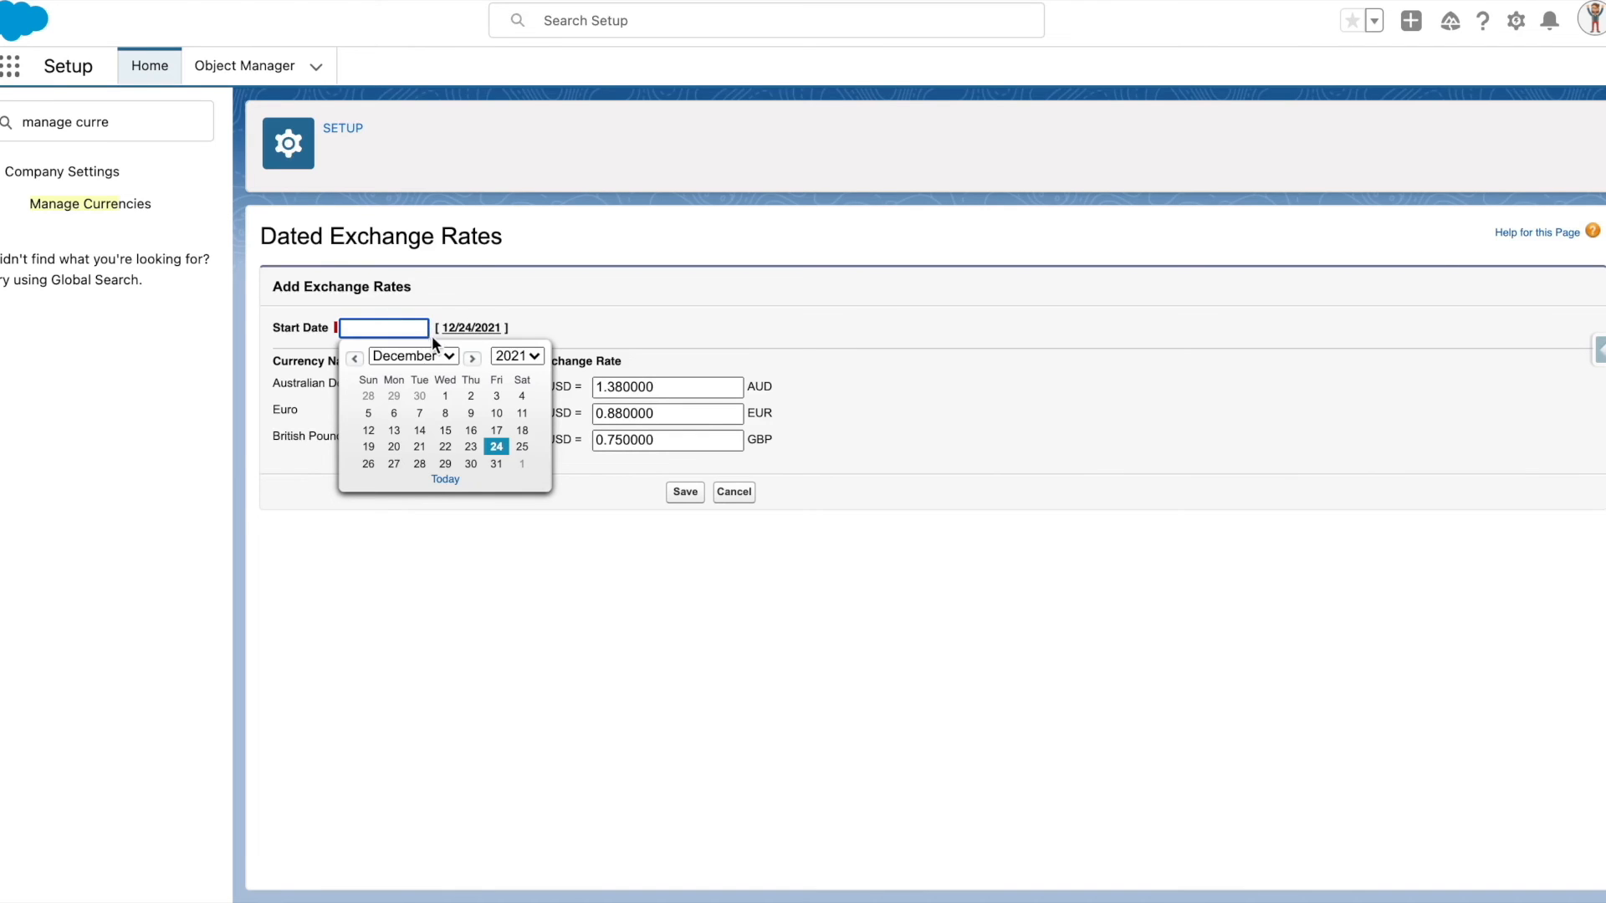
pyautogui.write('1/1/2021')
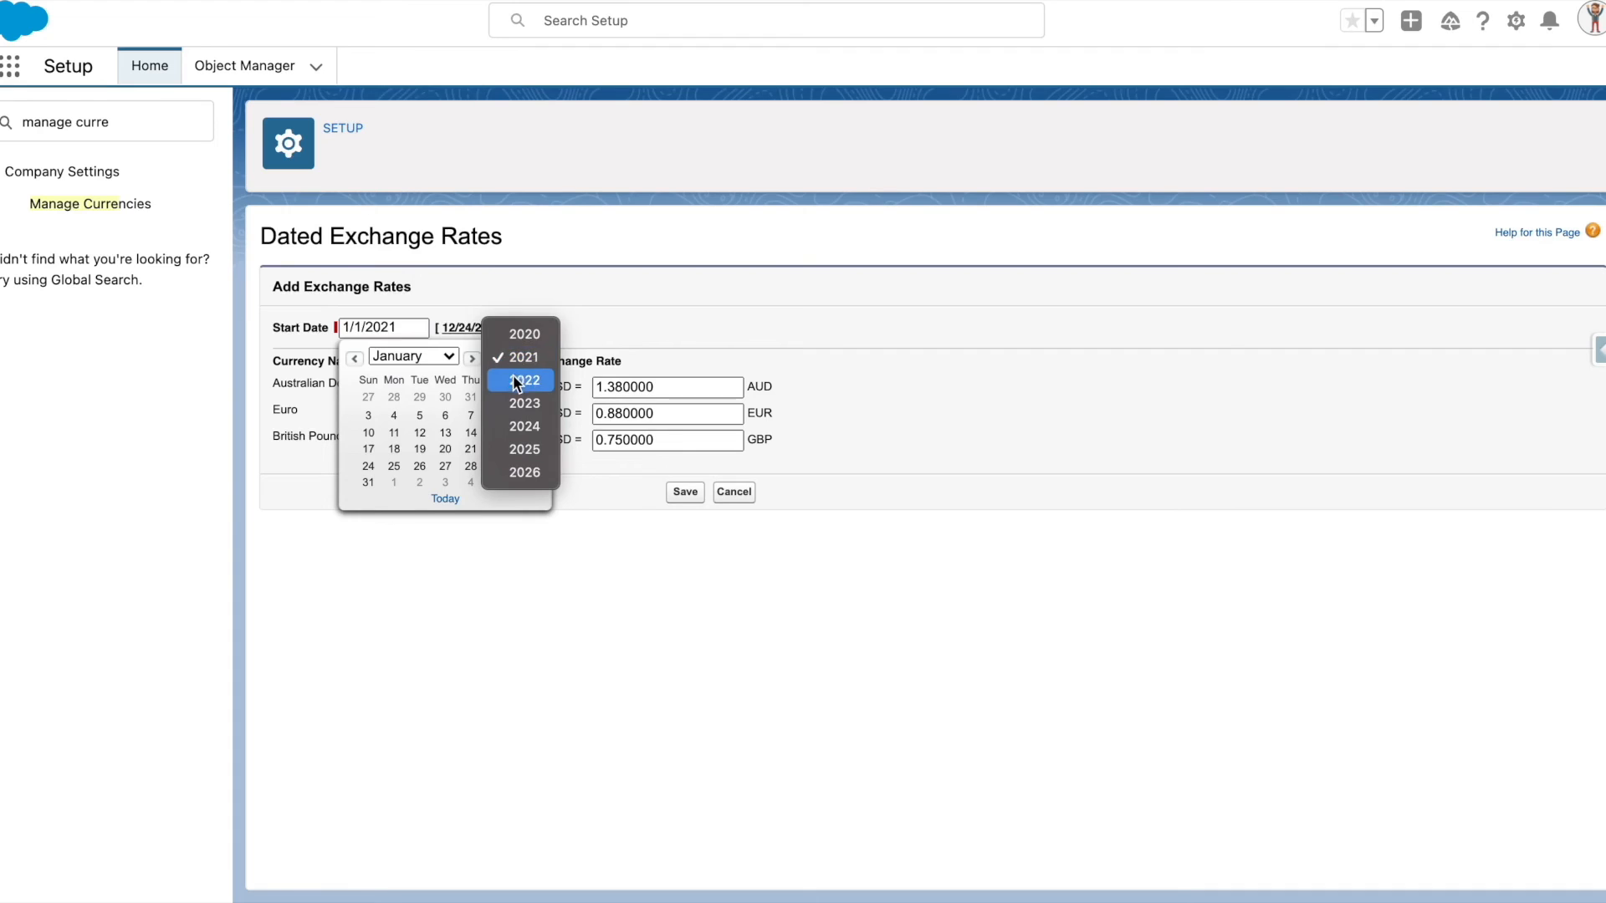
pyautogui.click(524, 379)
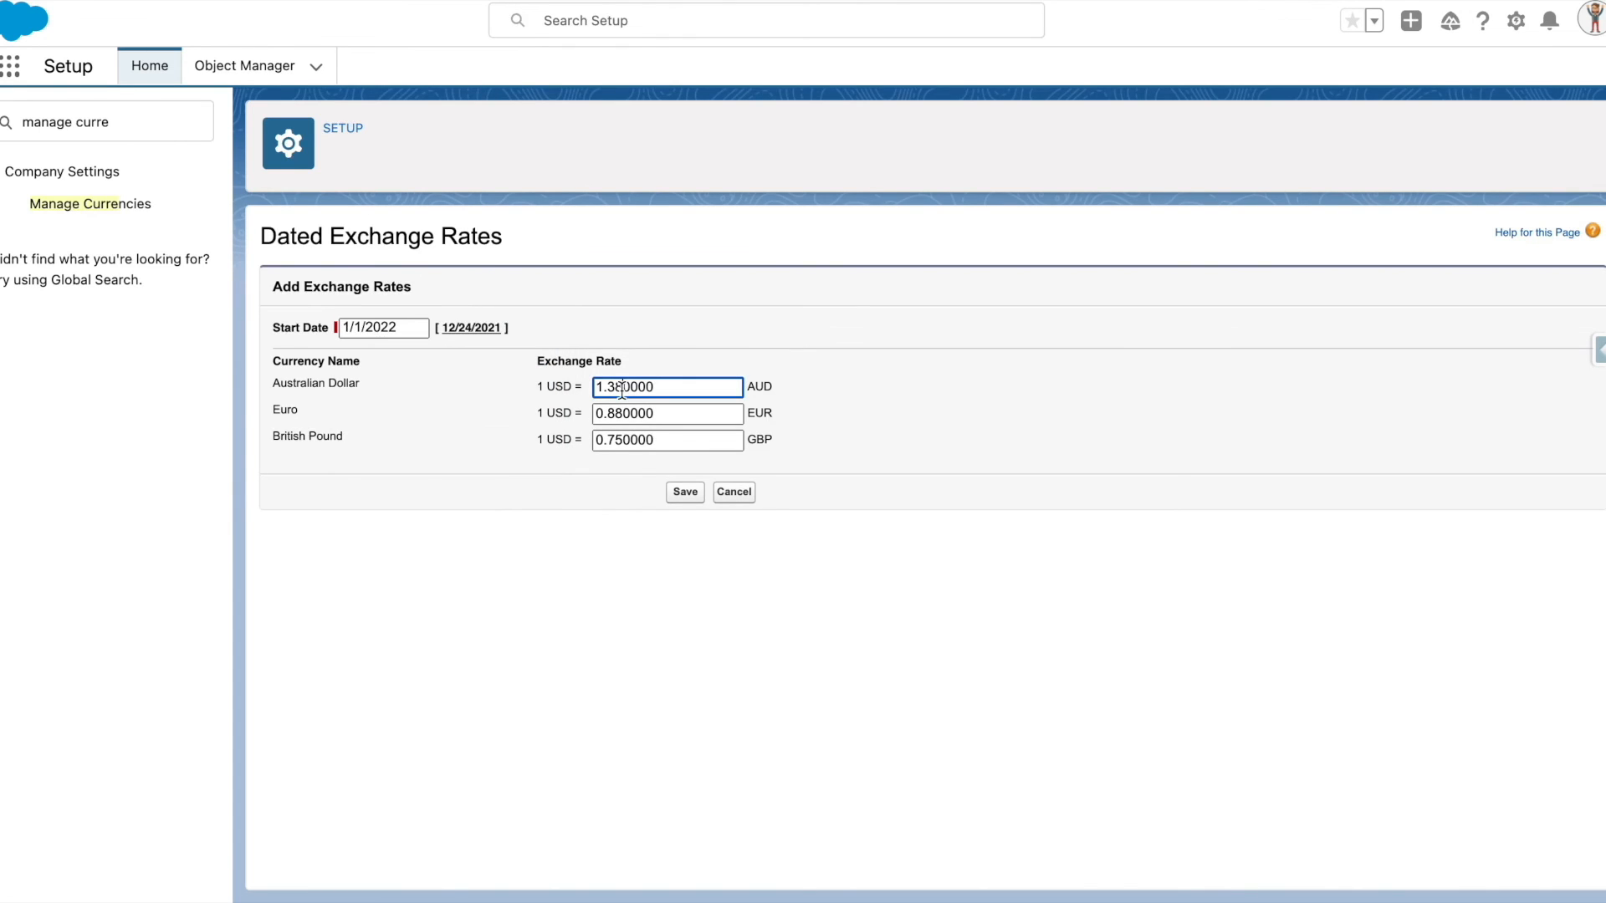
pyautogui.click(684, 492)
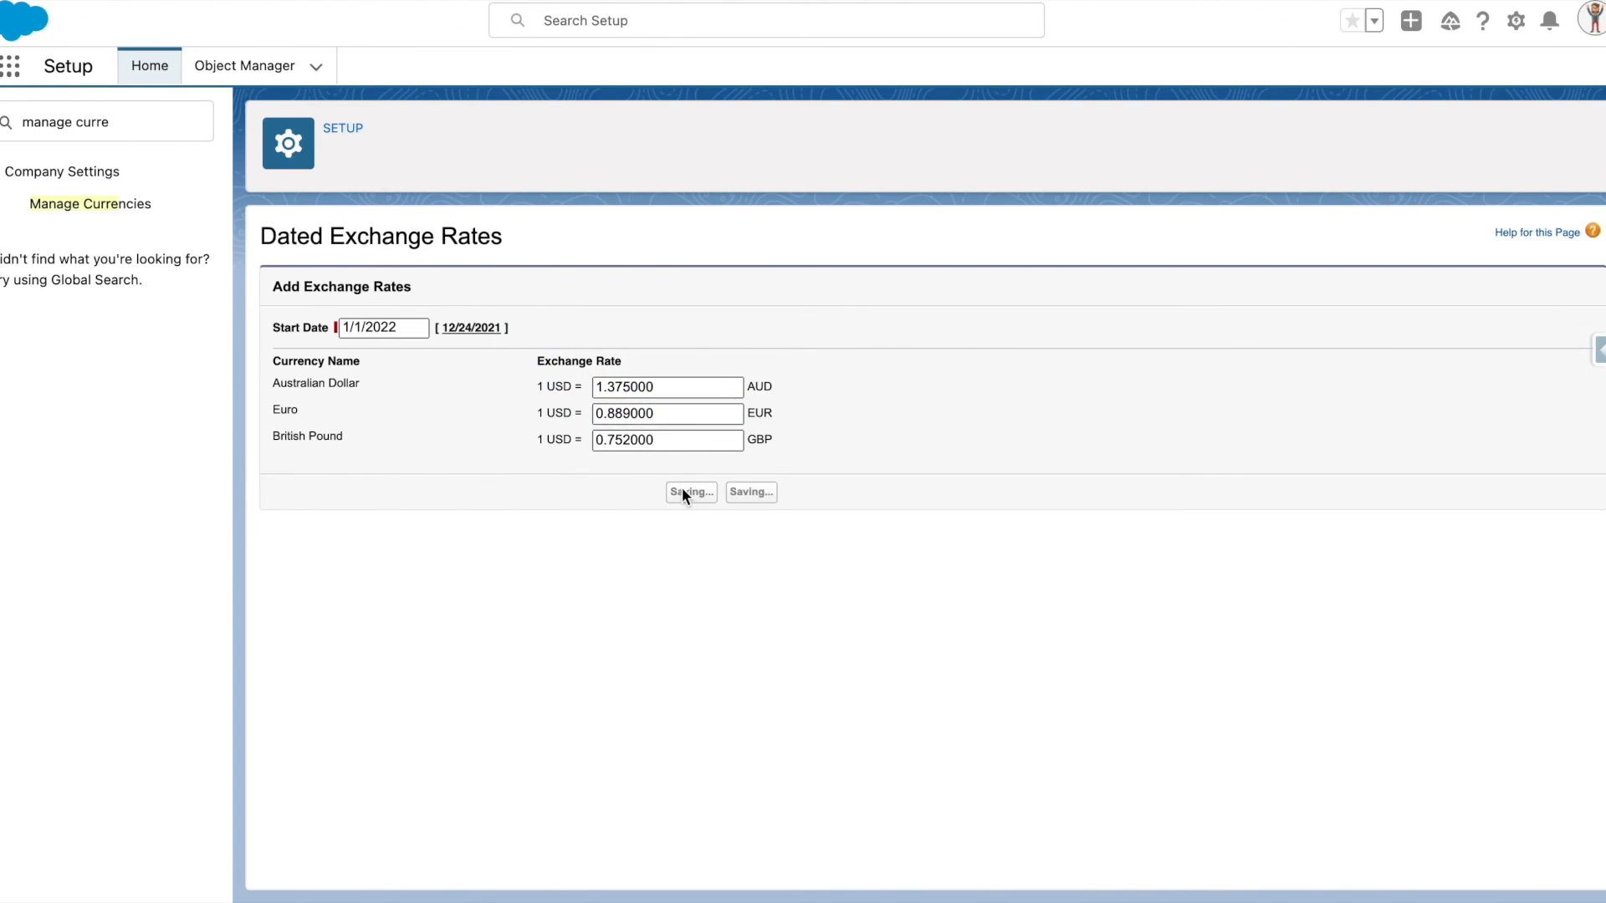
pyautogui.click(689, 492)
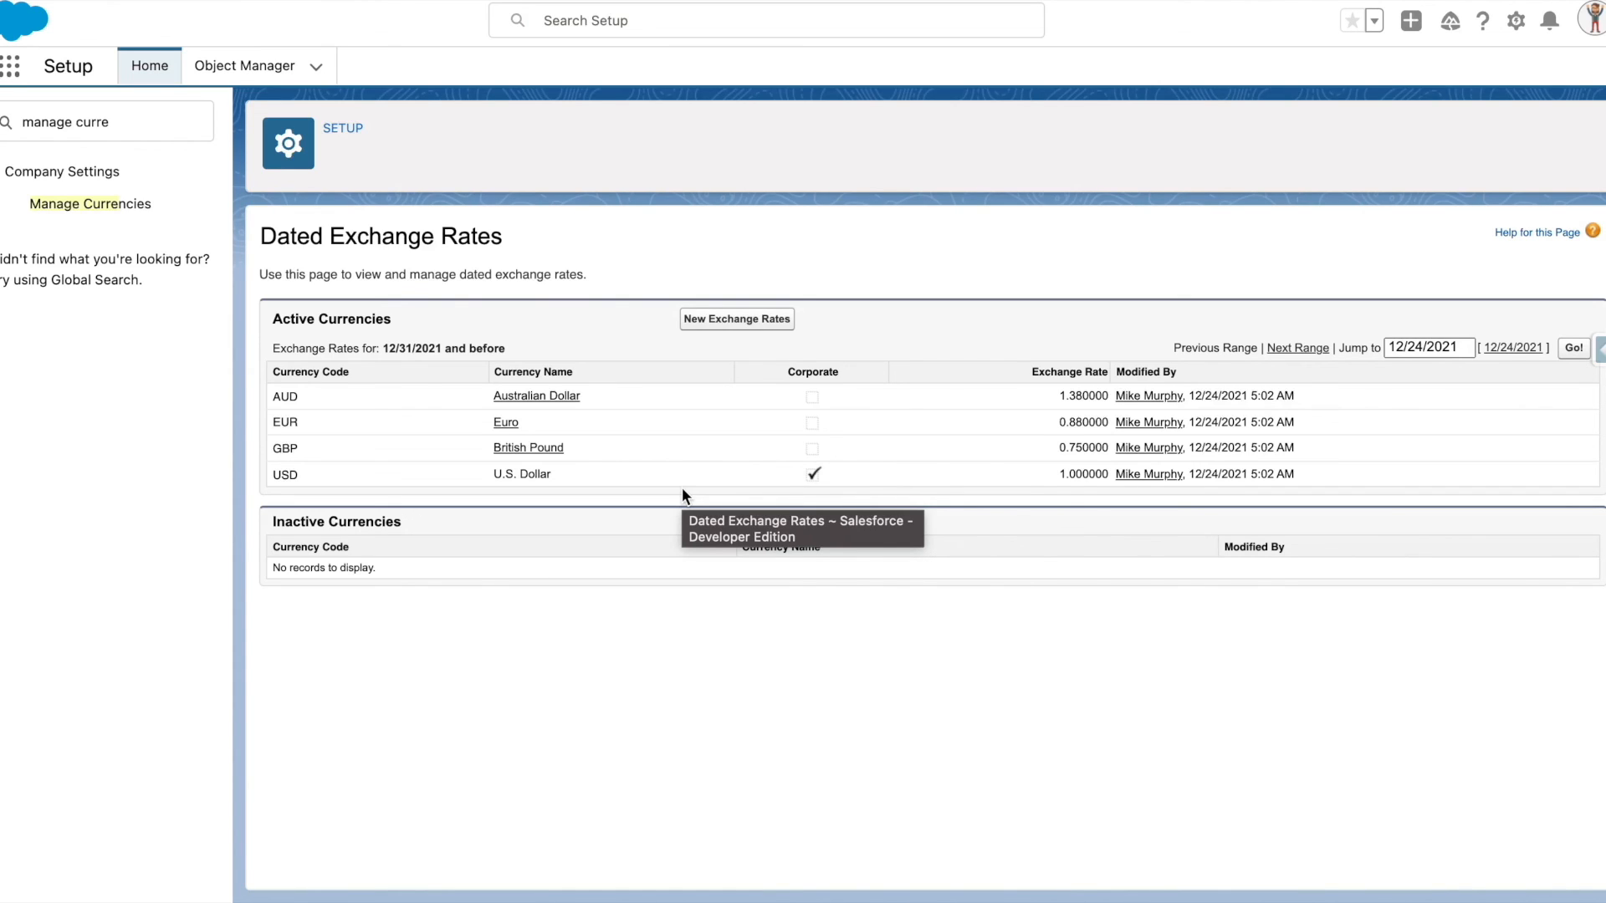
pyautogui.moveTo(656, 447)
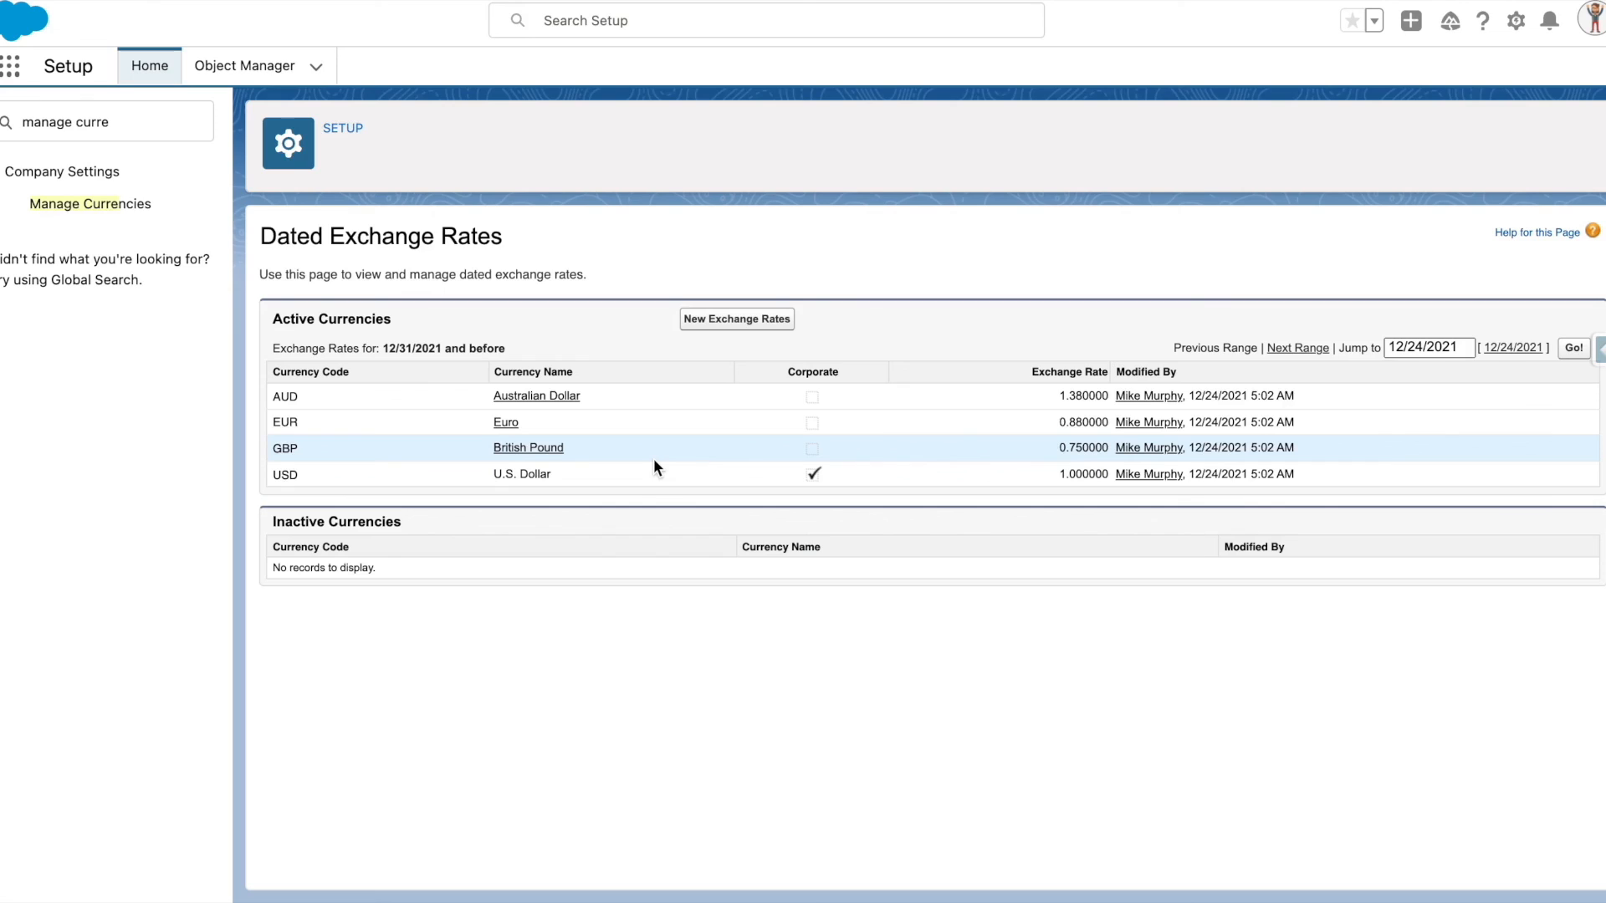